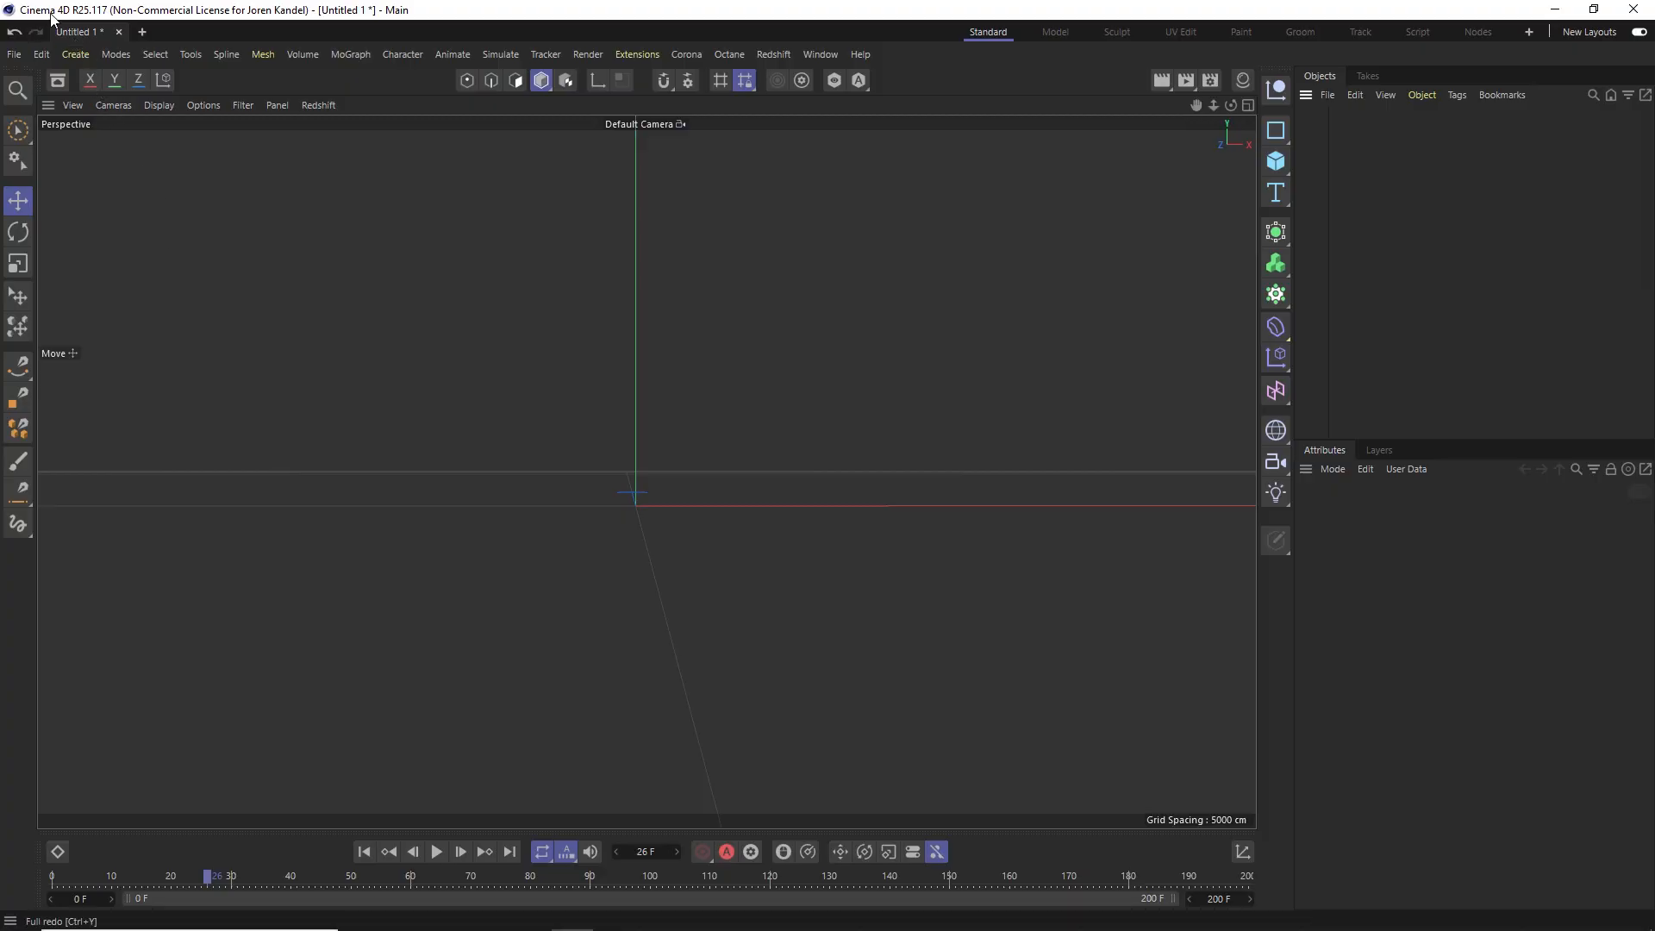
mouse_move(143, 217)
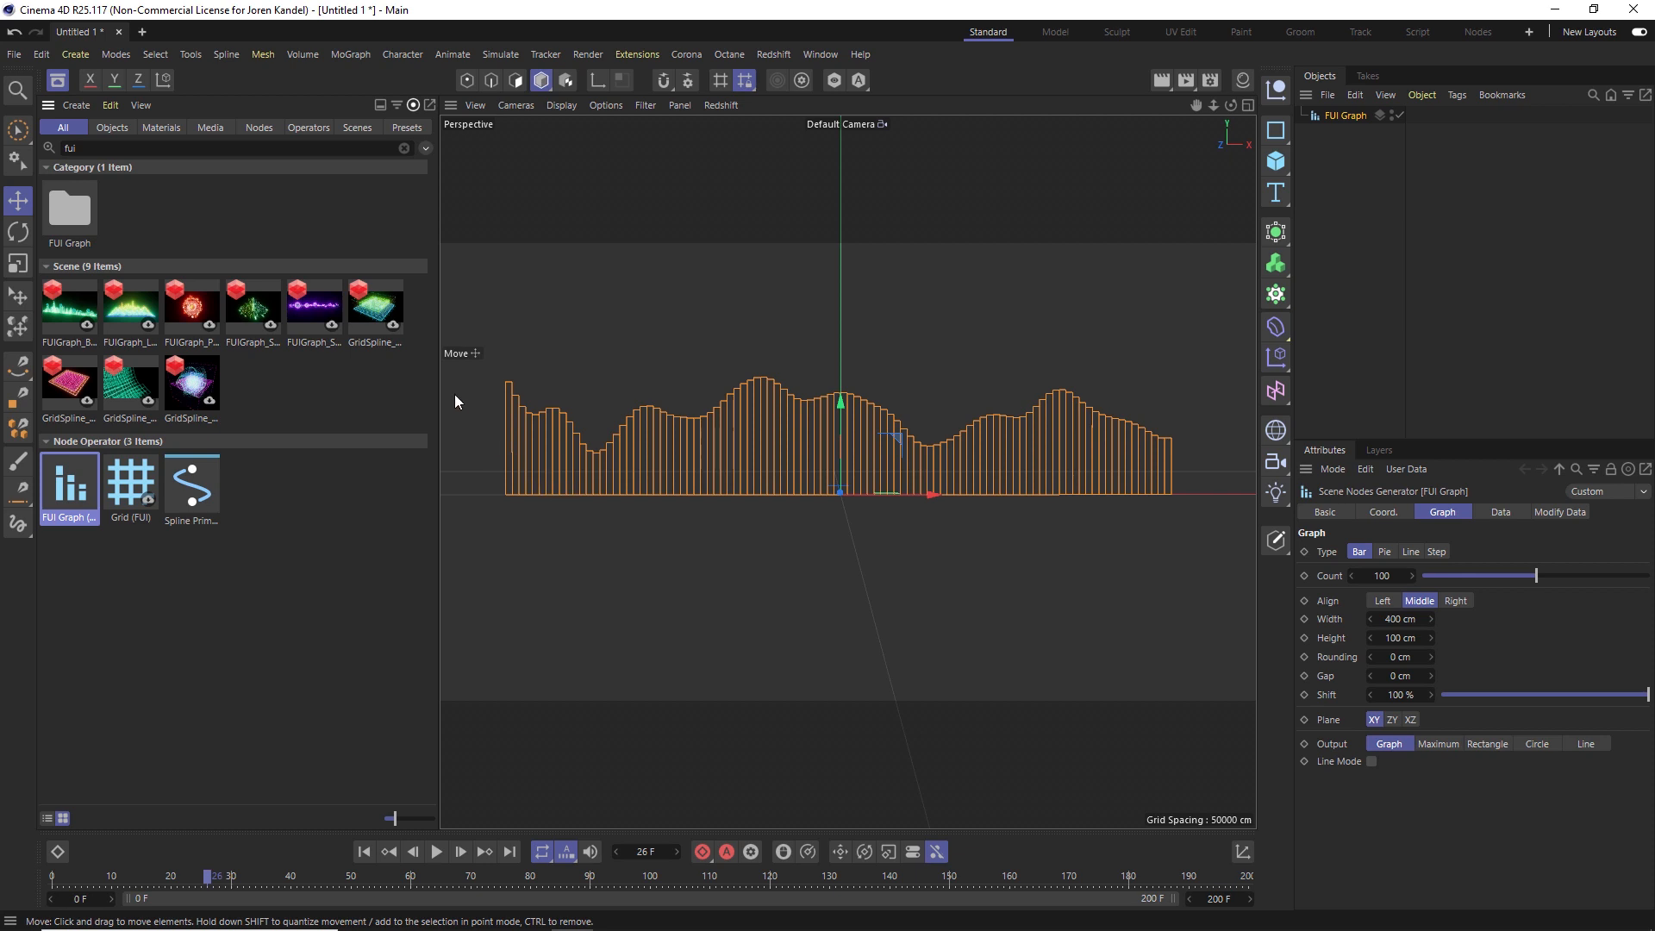
mouse_move(775, 410)
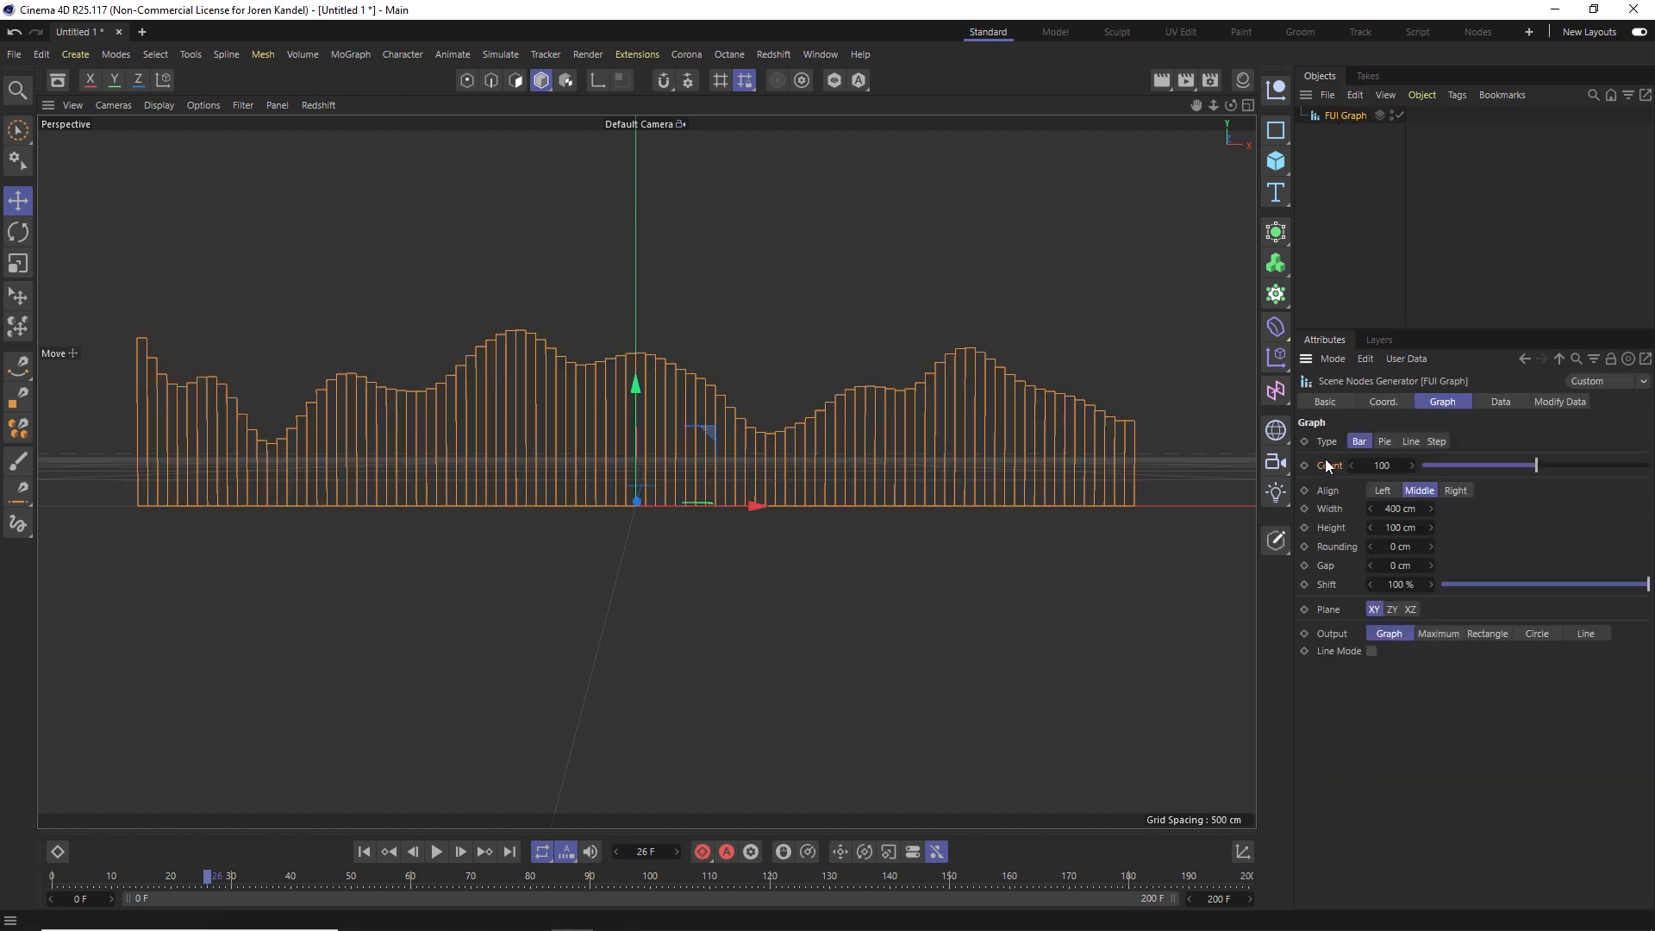
- Reduce the FUI Graph bar count to 69 and briefly try rounding the bar tops
drag(1536, 465, 1500, 465)
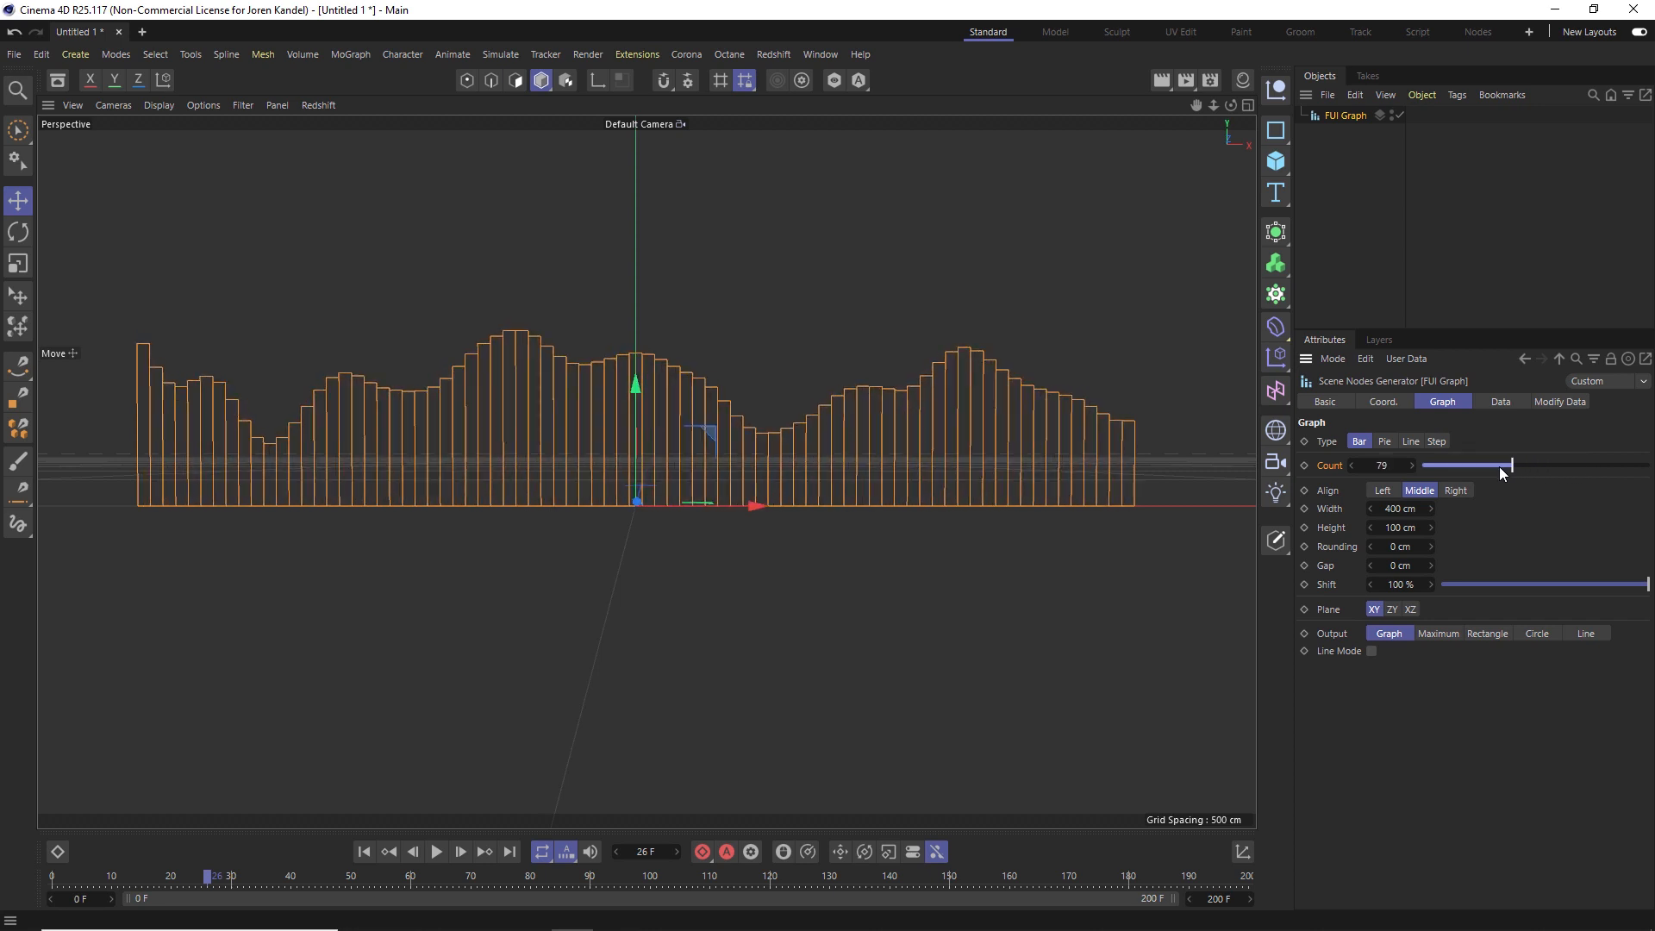
drag(1504, 466, 1462, 465)
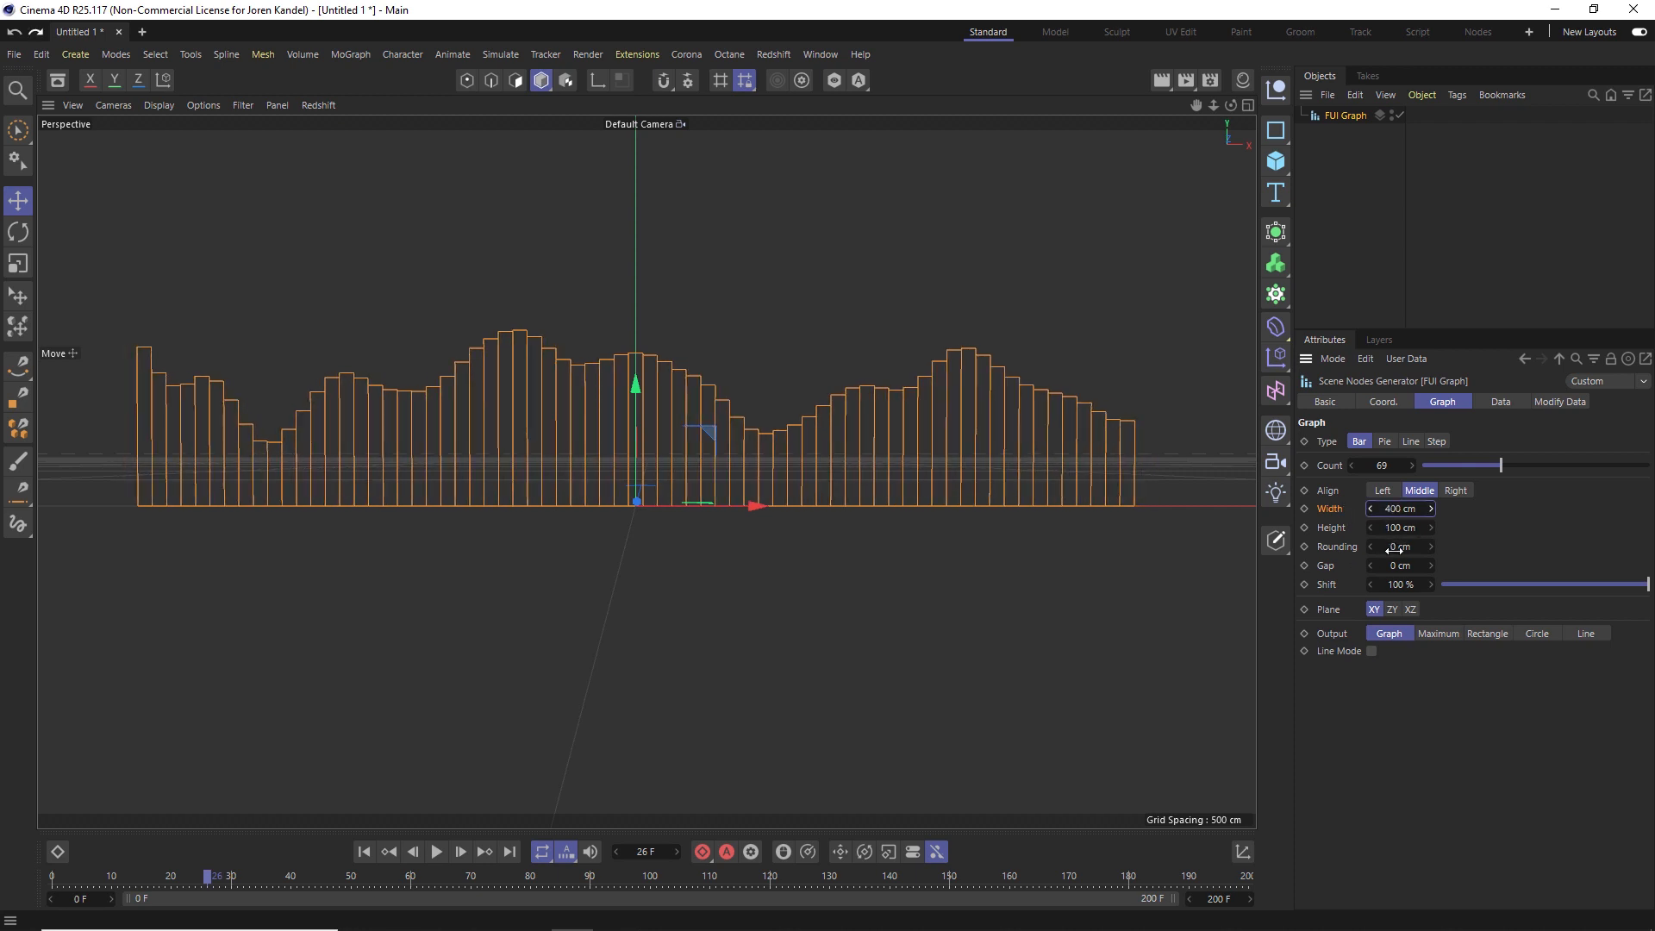
drag(1399, 546, 1404, 545)
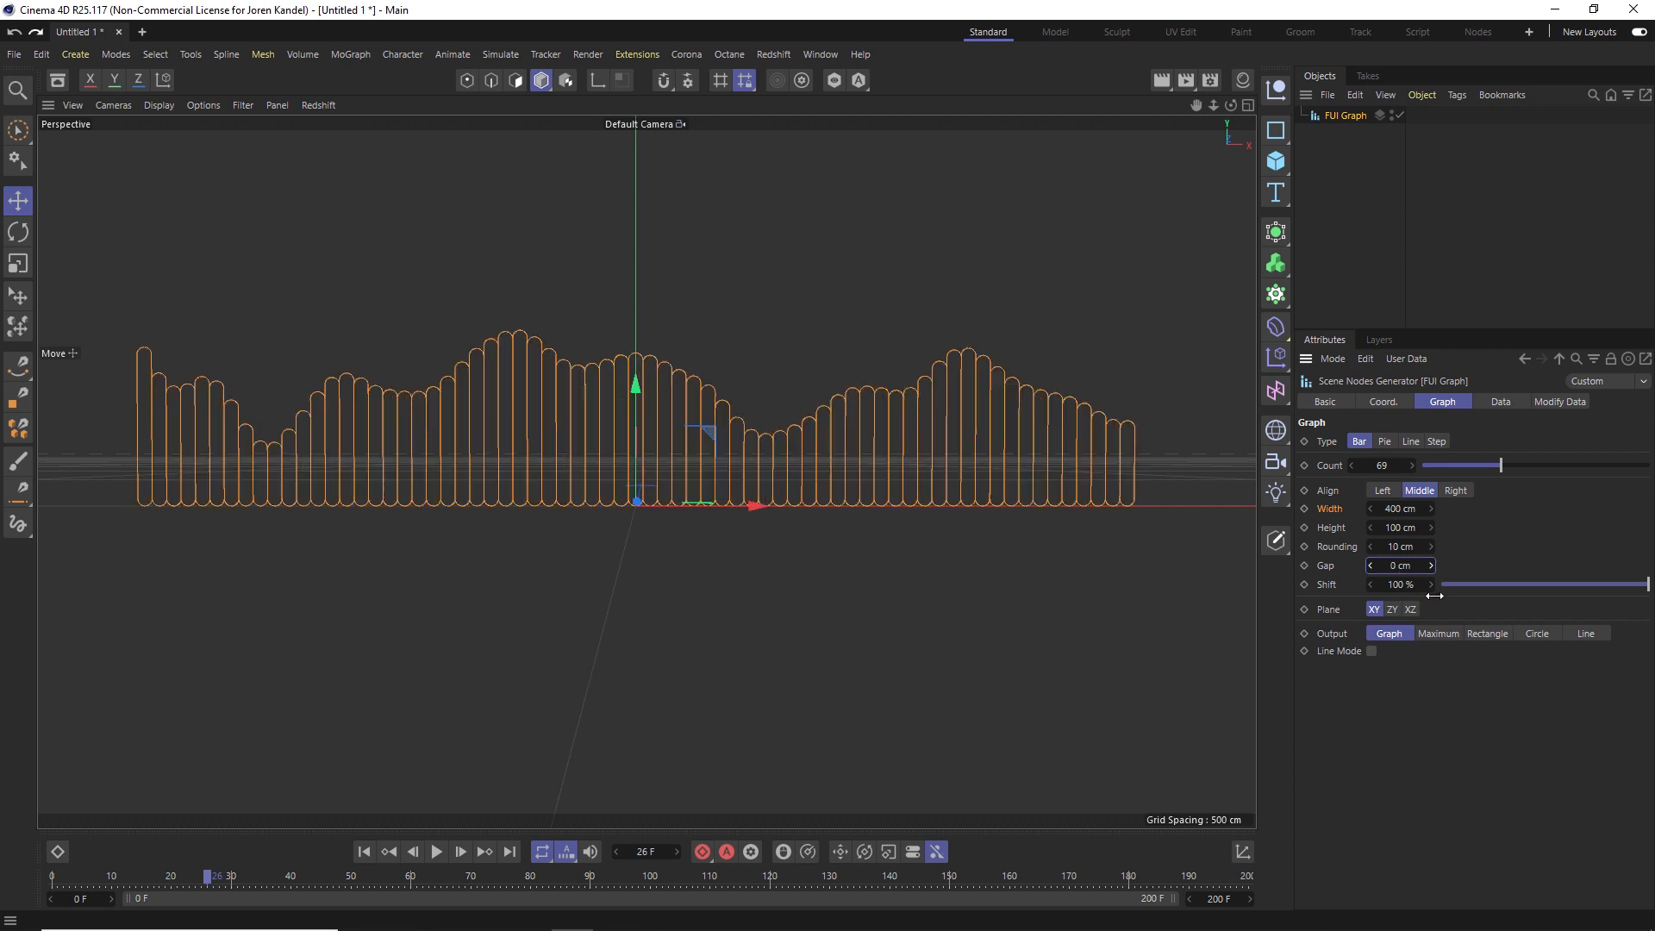
click(1399, 546)
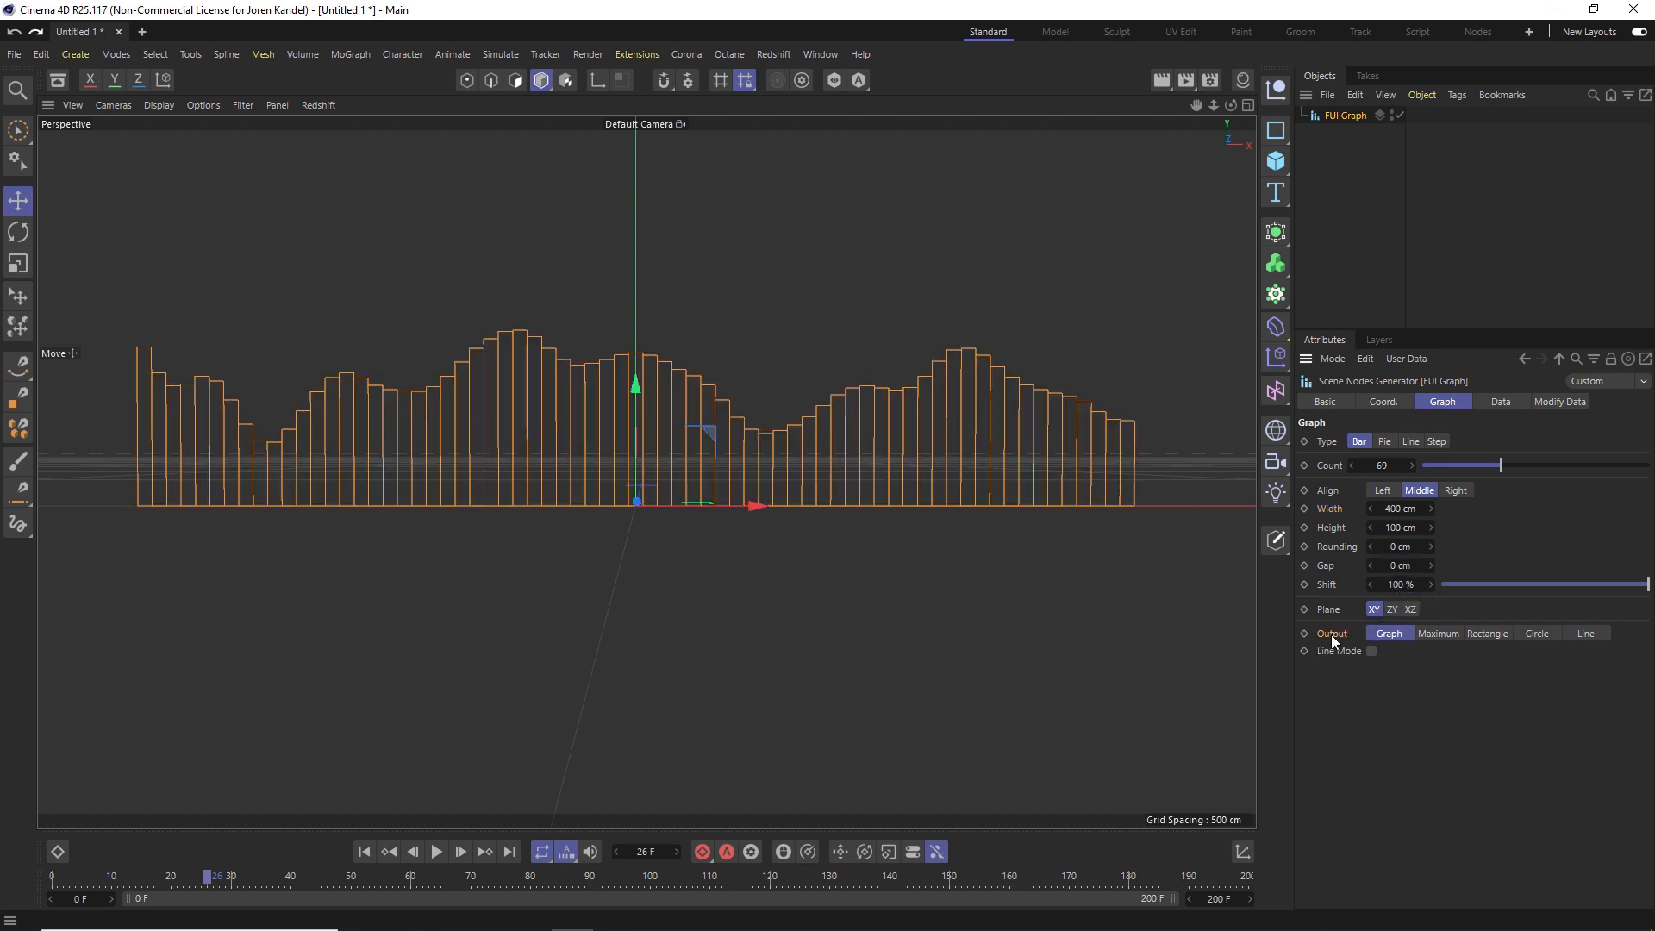
mouse_move(1538, 643)
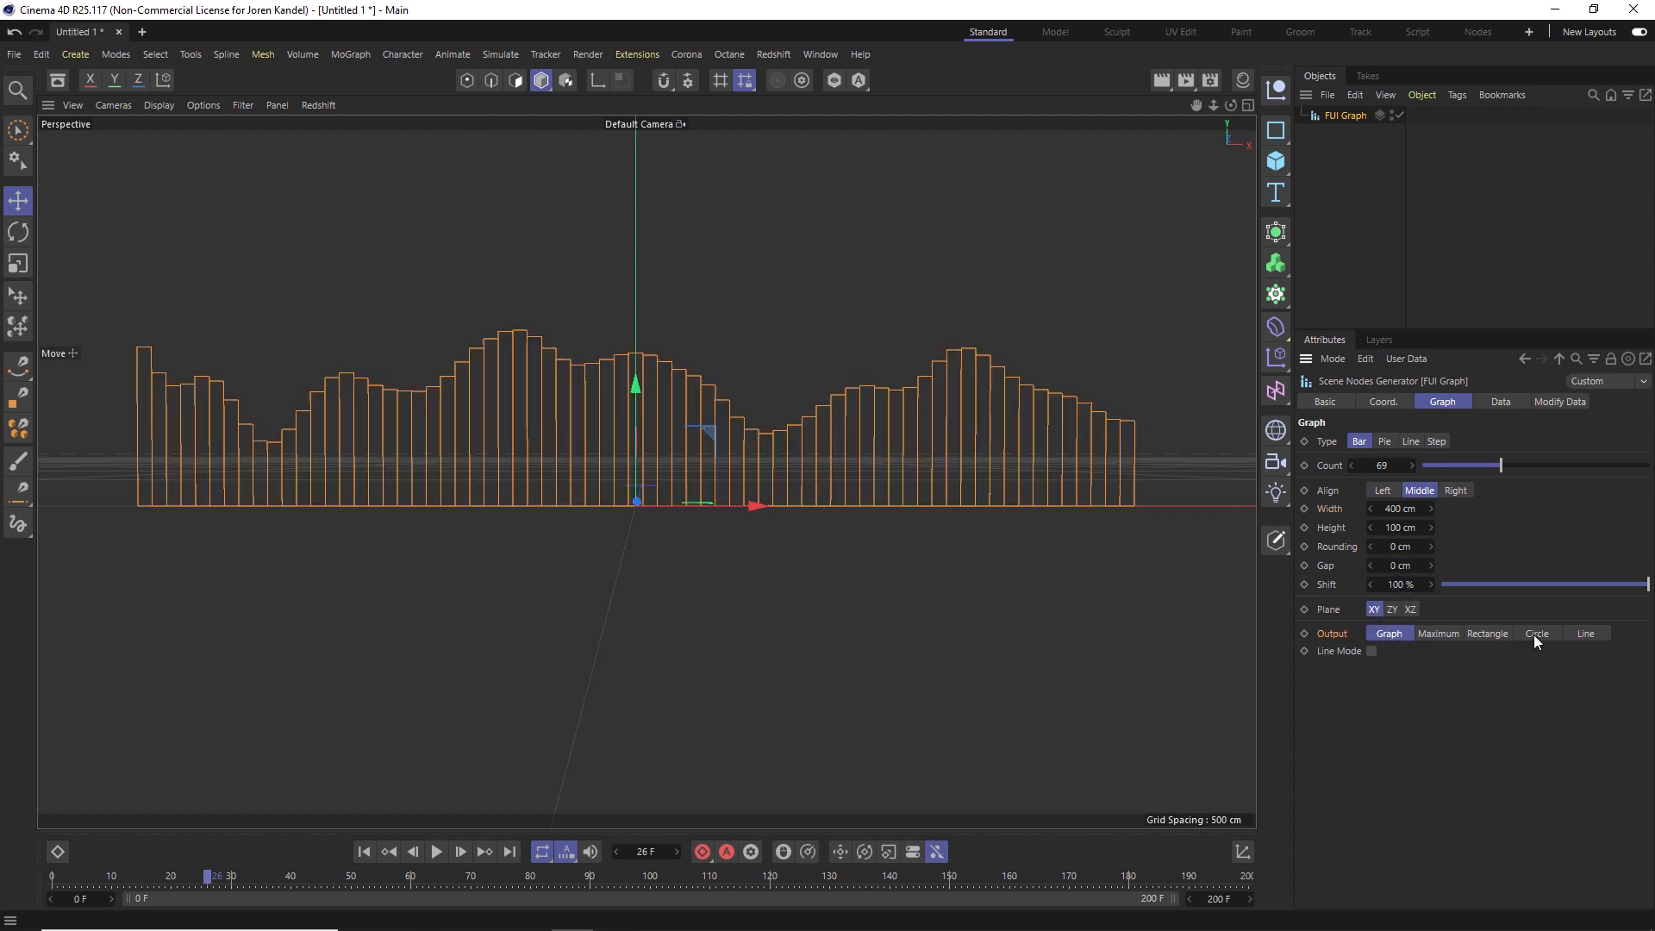
- Try Line and Rectangle outputs and Line and Step graph types, then return to bars
click(1581, 632)
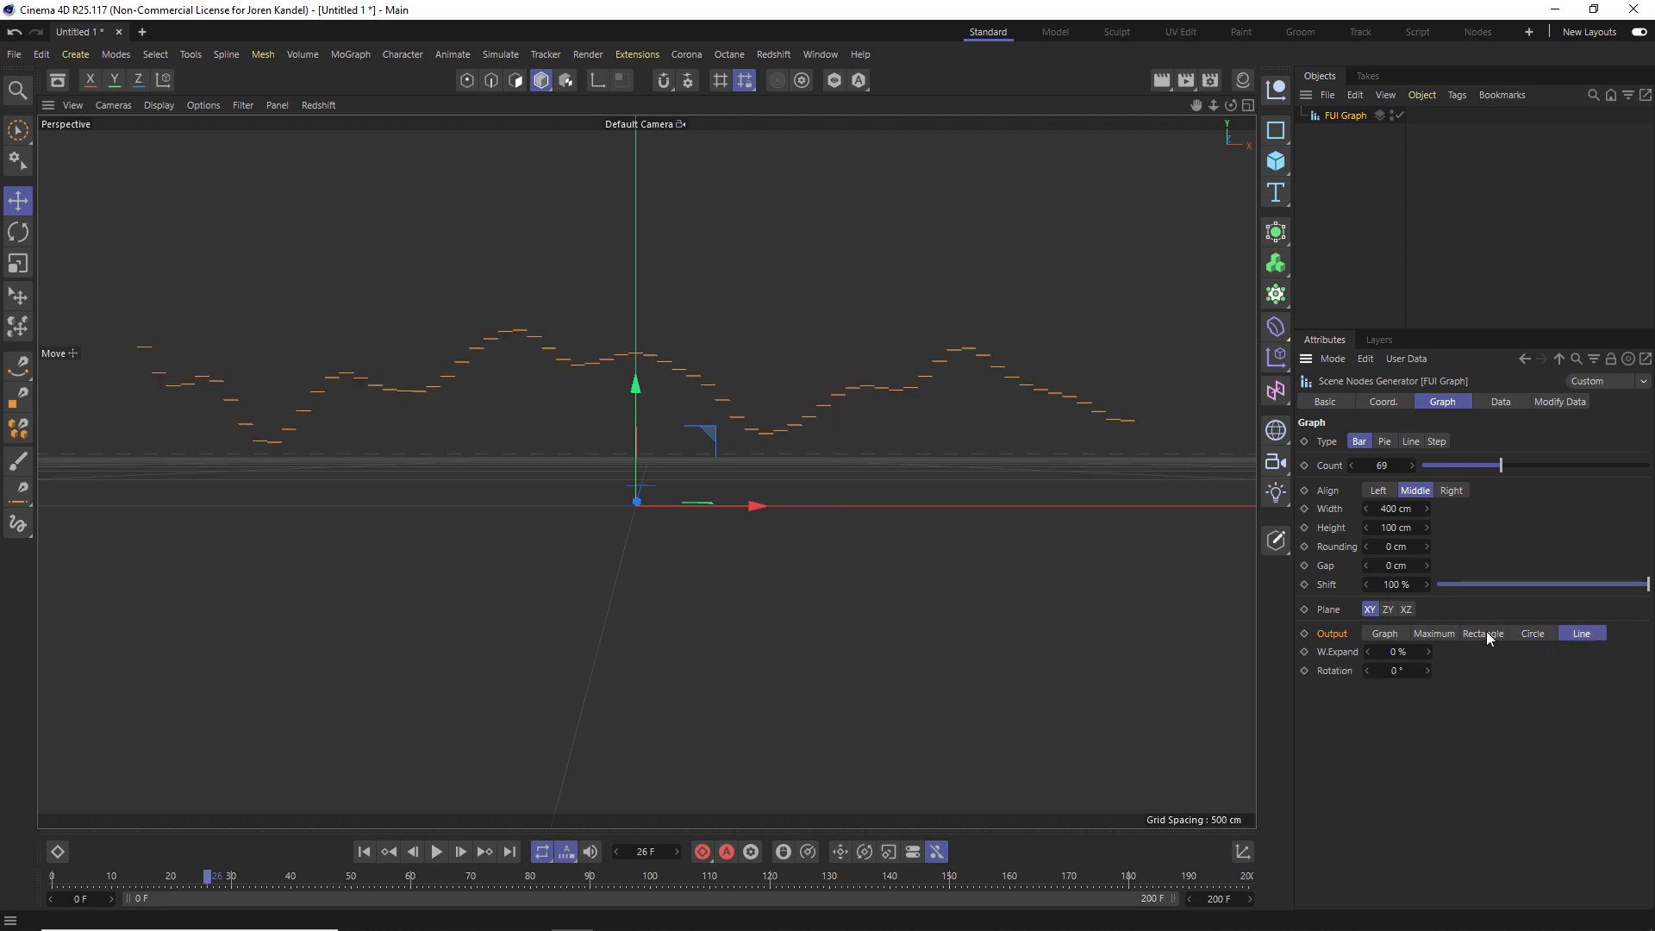
click(1482, 632)
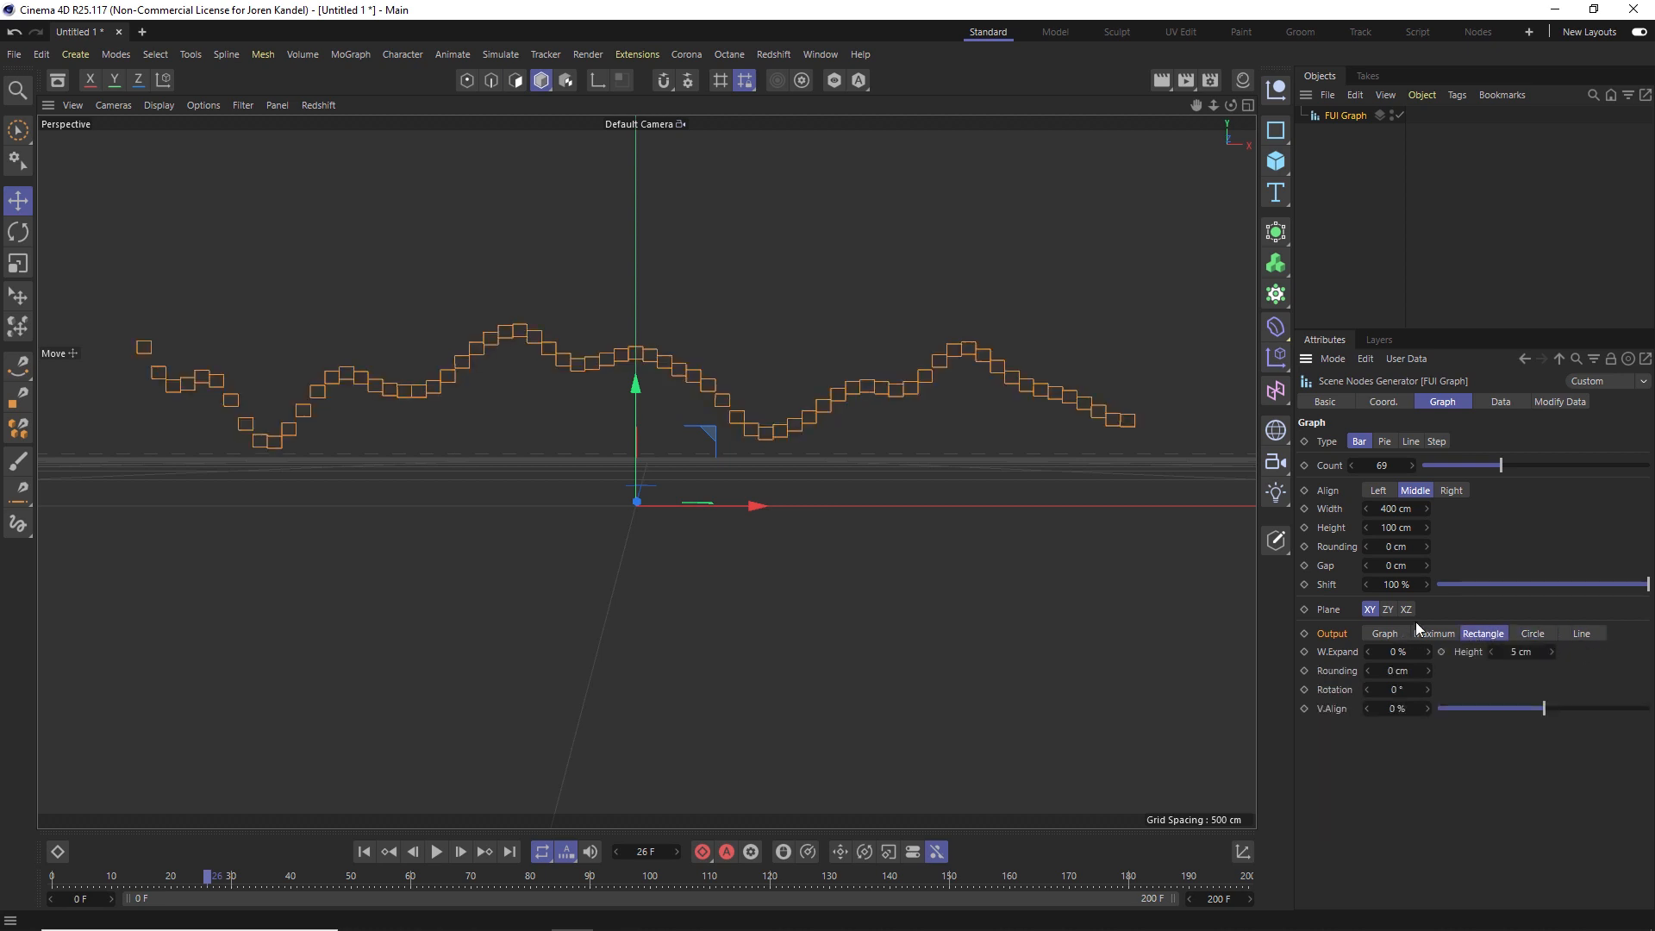
click(1384, 632)
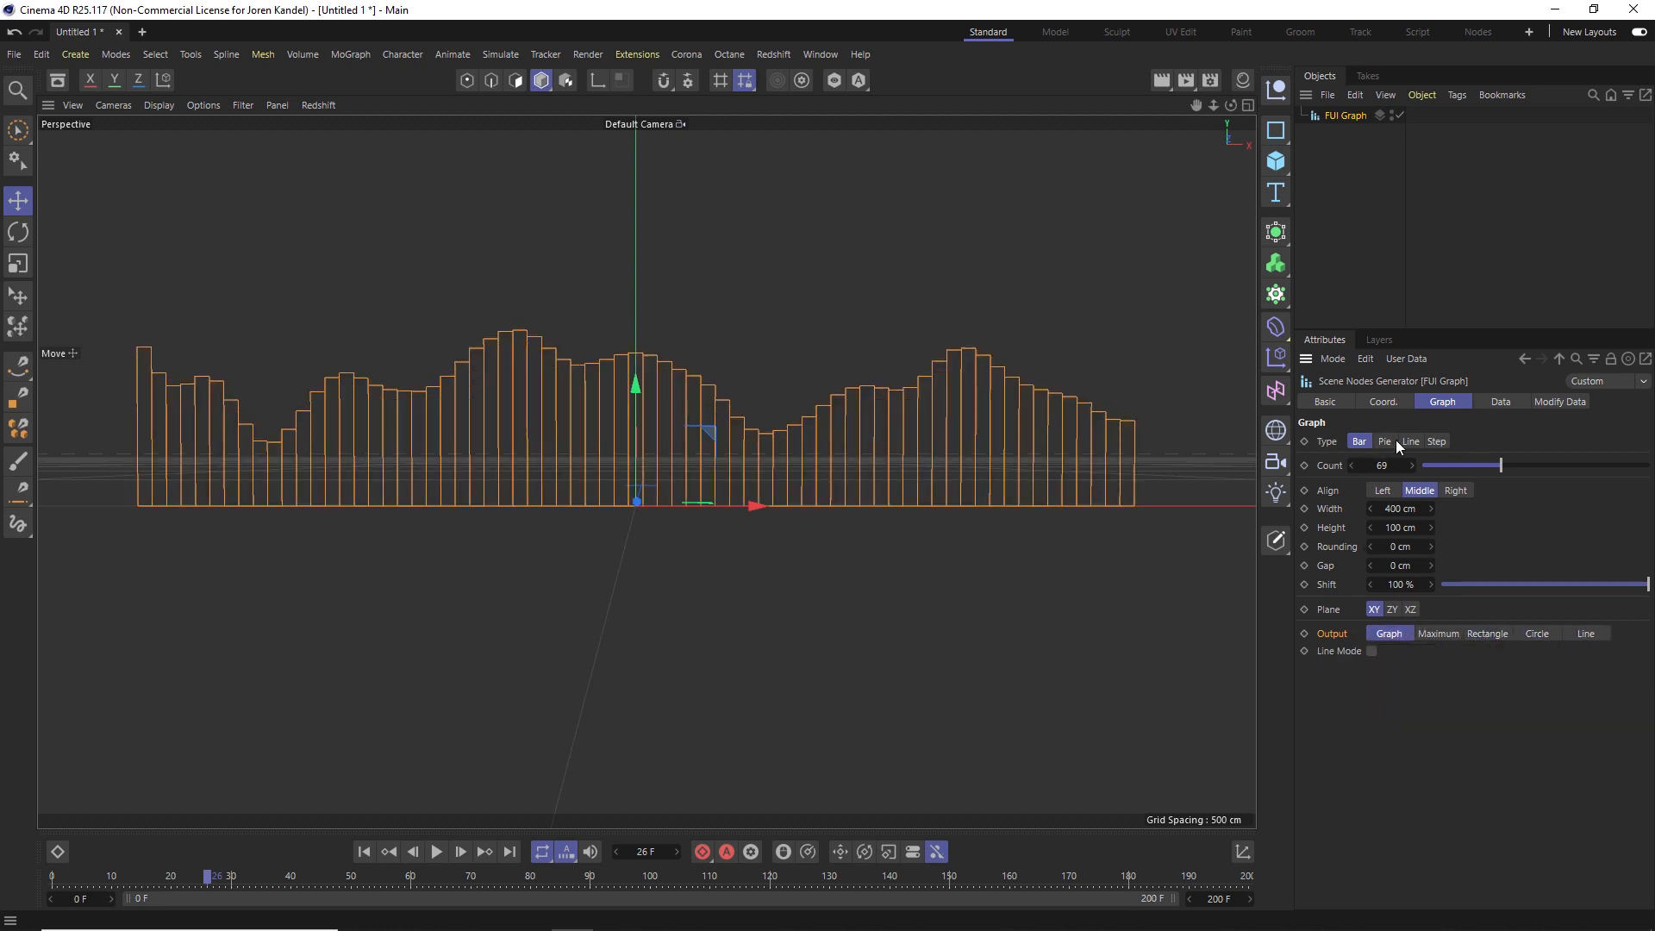
click(1410, 441)
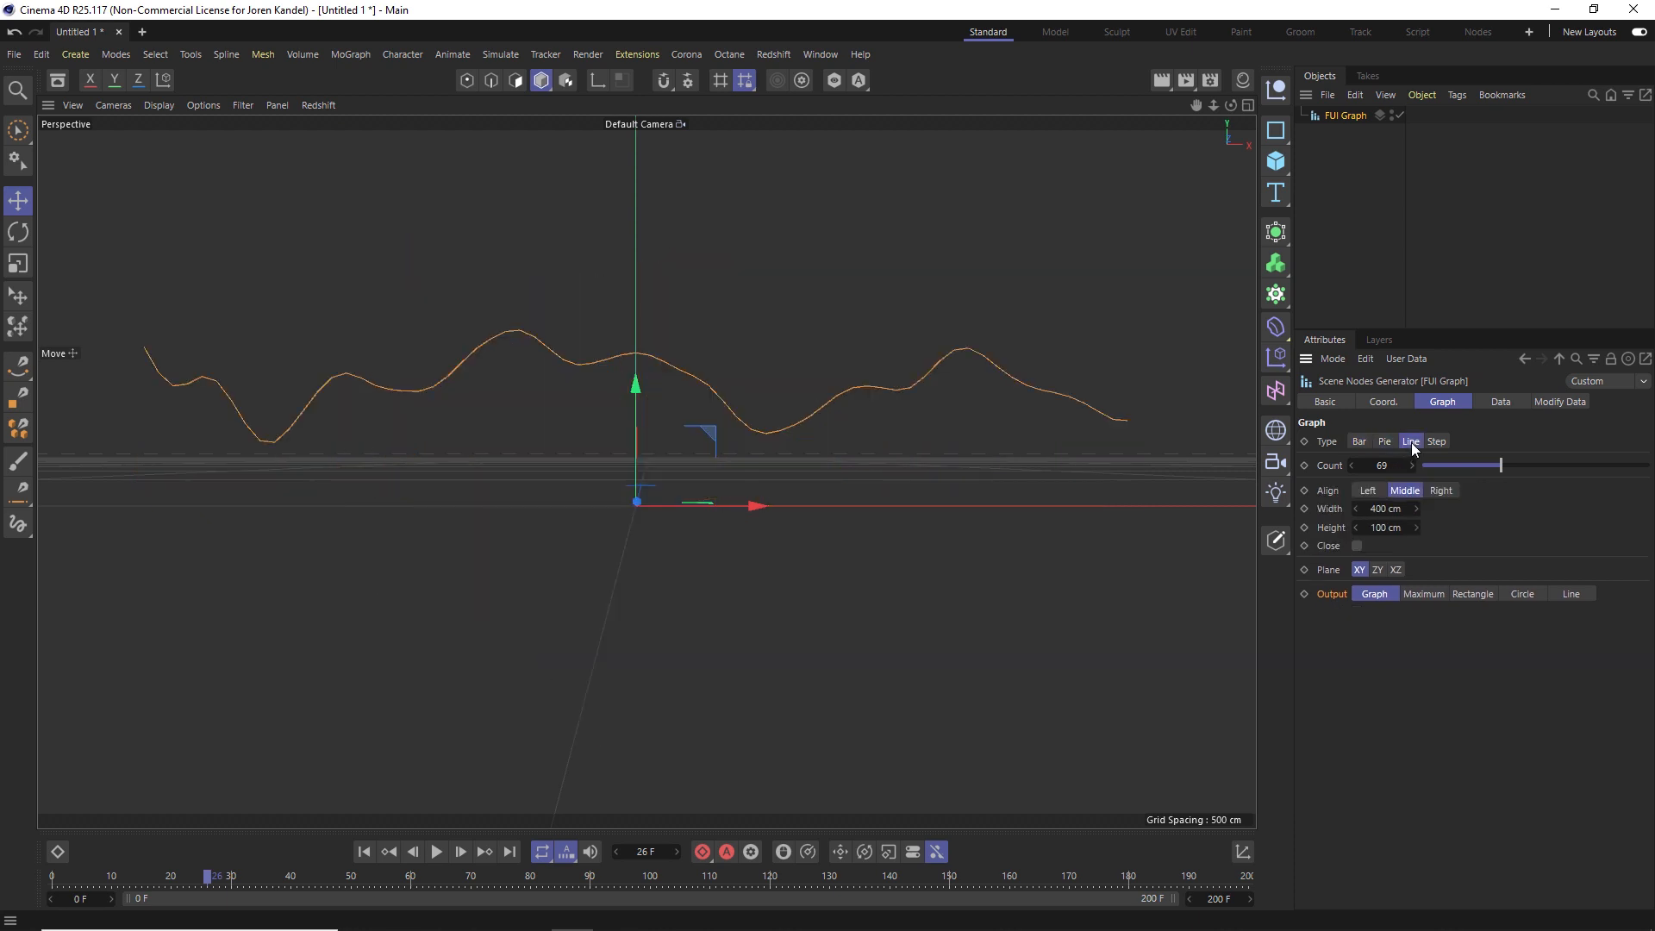
click(1359, 441)
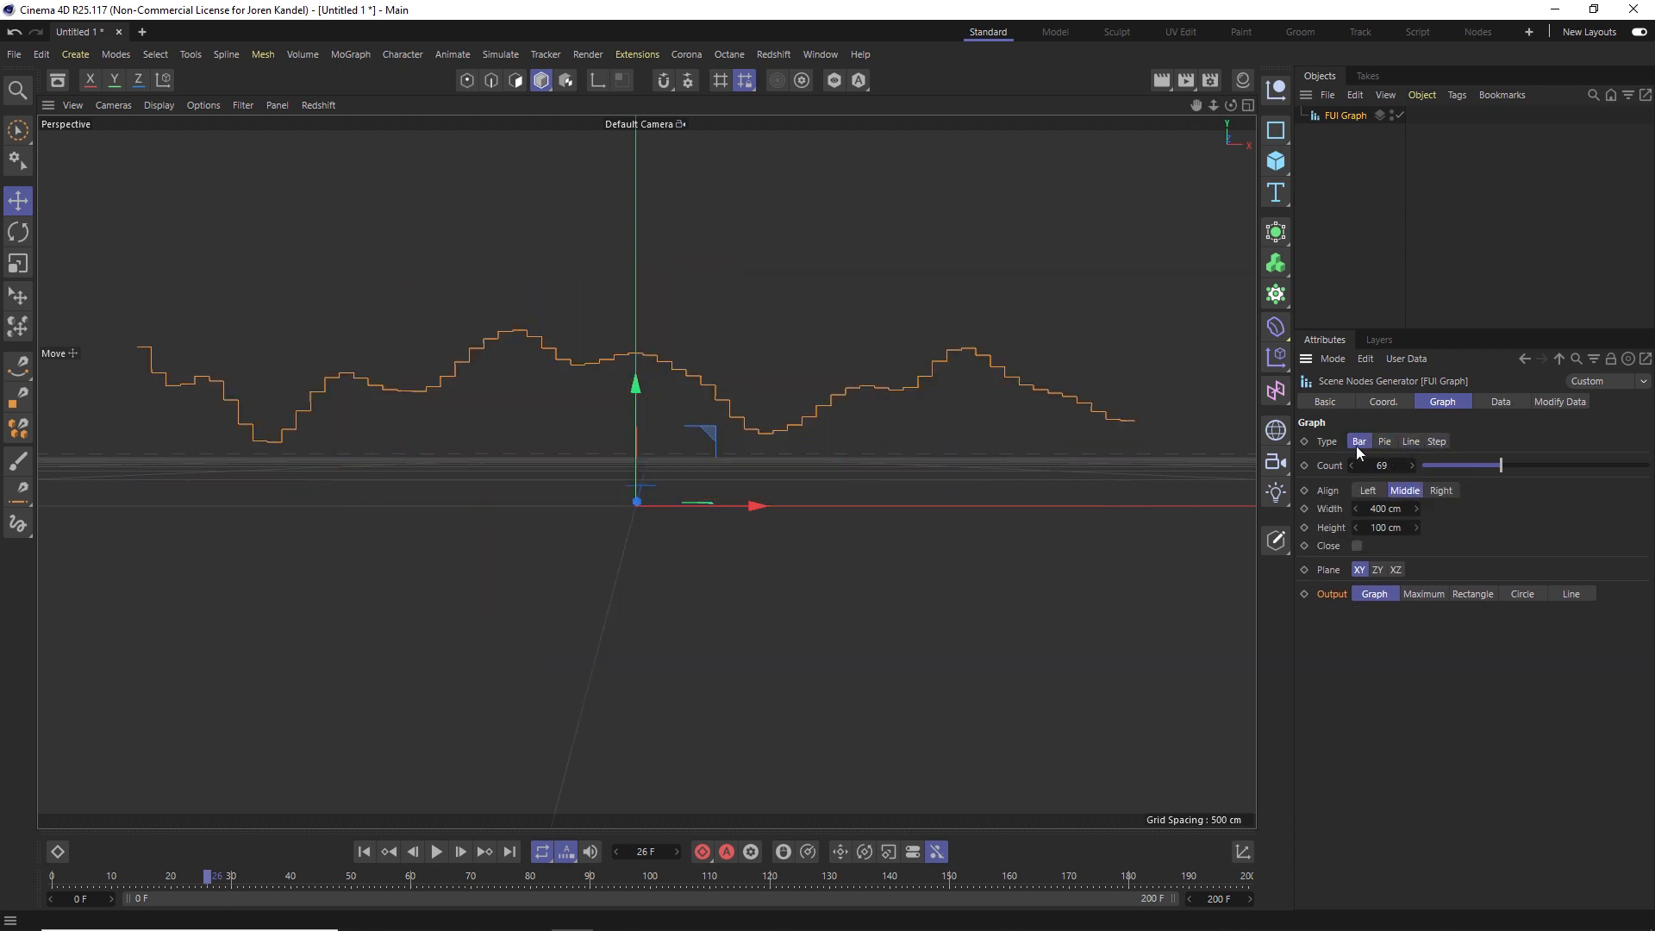
click(1500, 401)
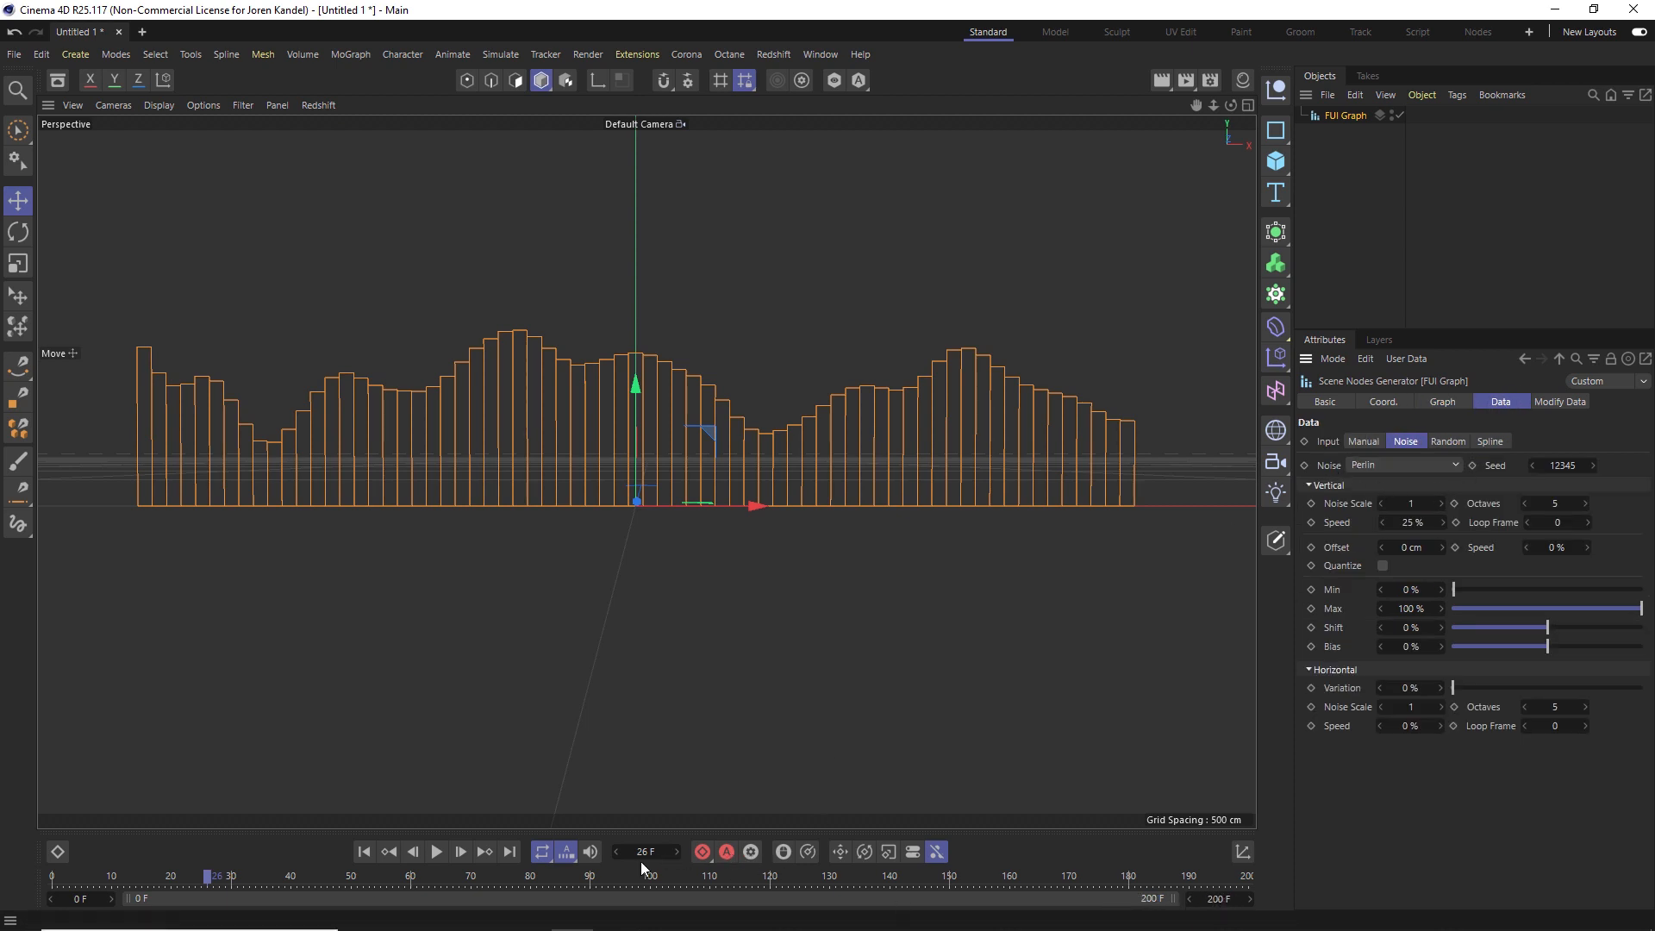
- Play the animation, switch noise to Dents, and test Horizontal Variation before resetting it to 0
click(436, 852)
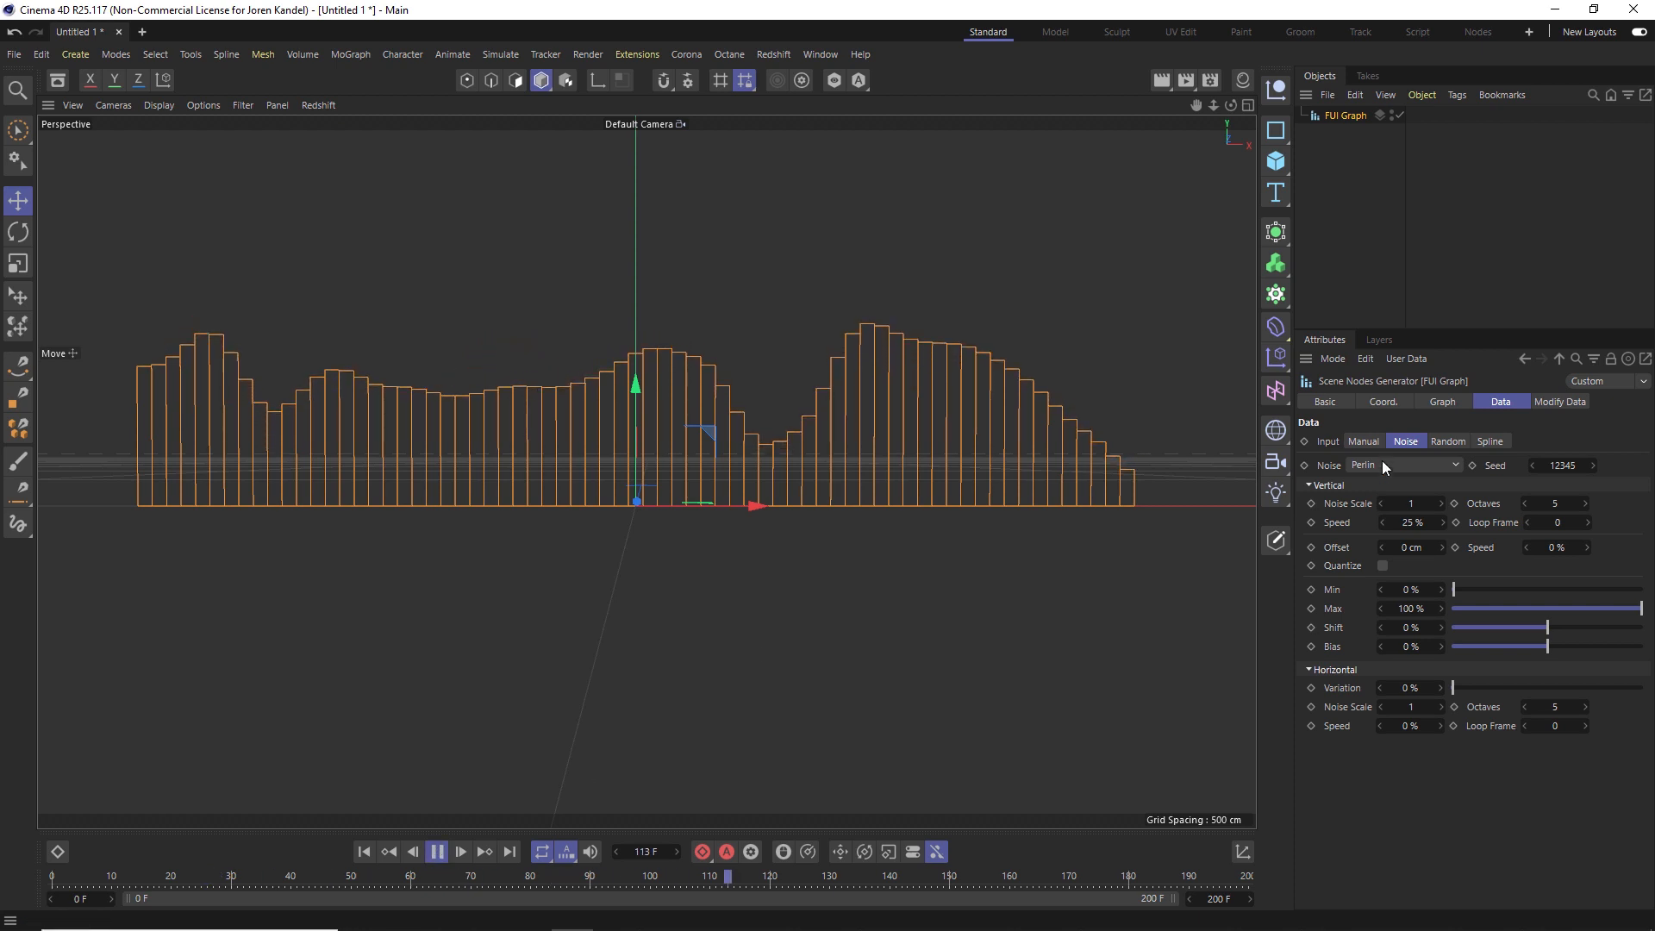
click(1404, 464)
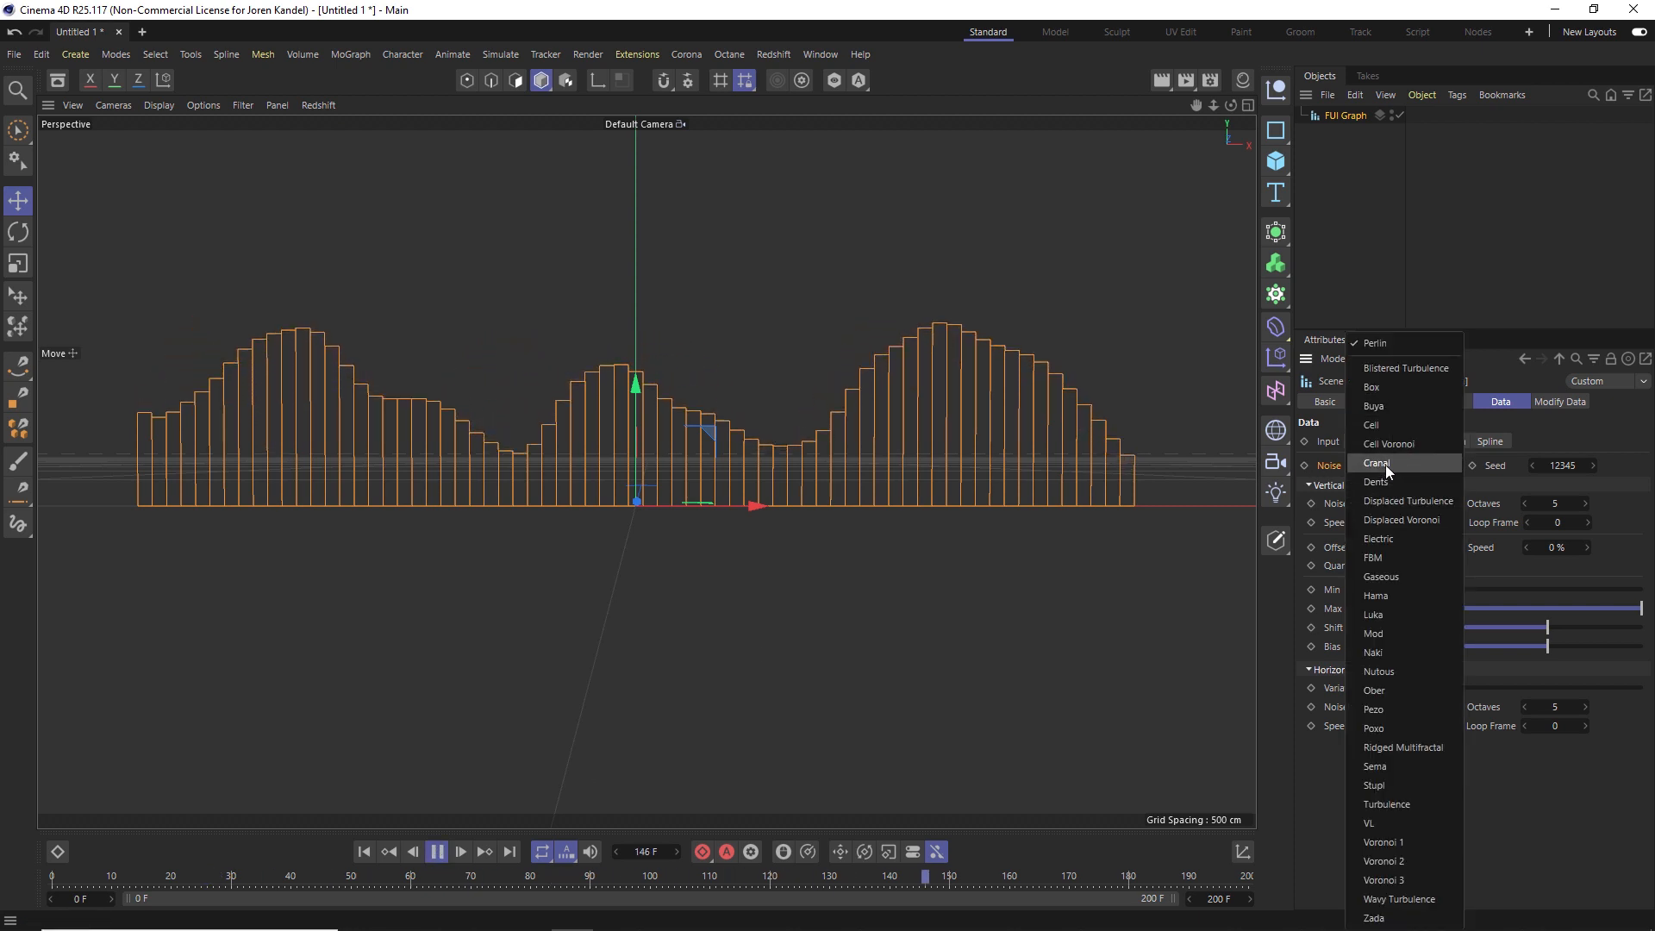
click(1377, 483)
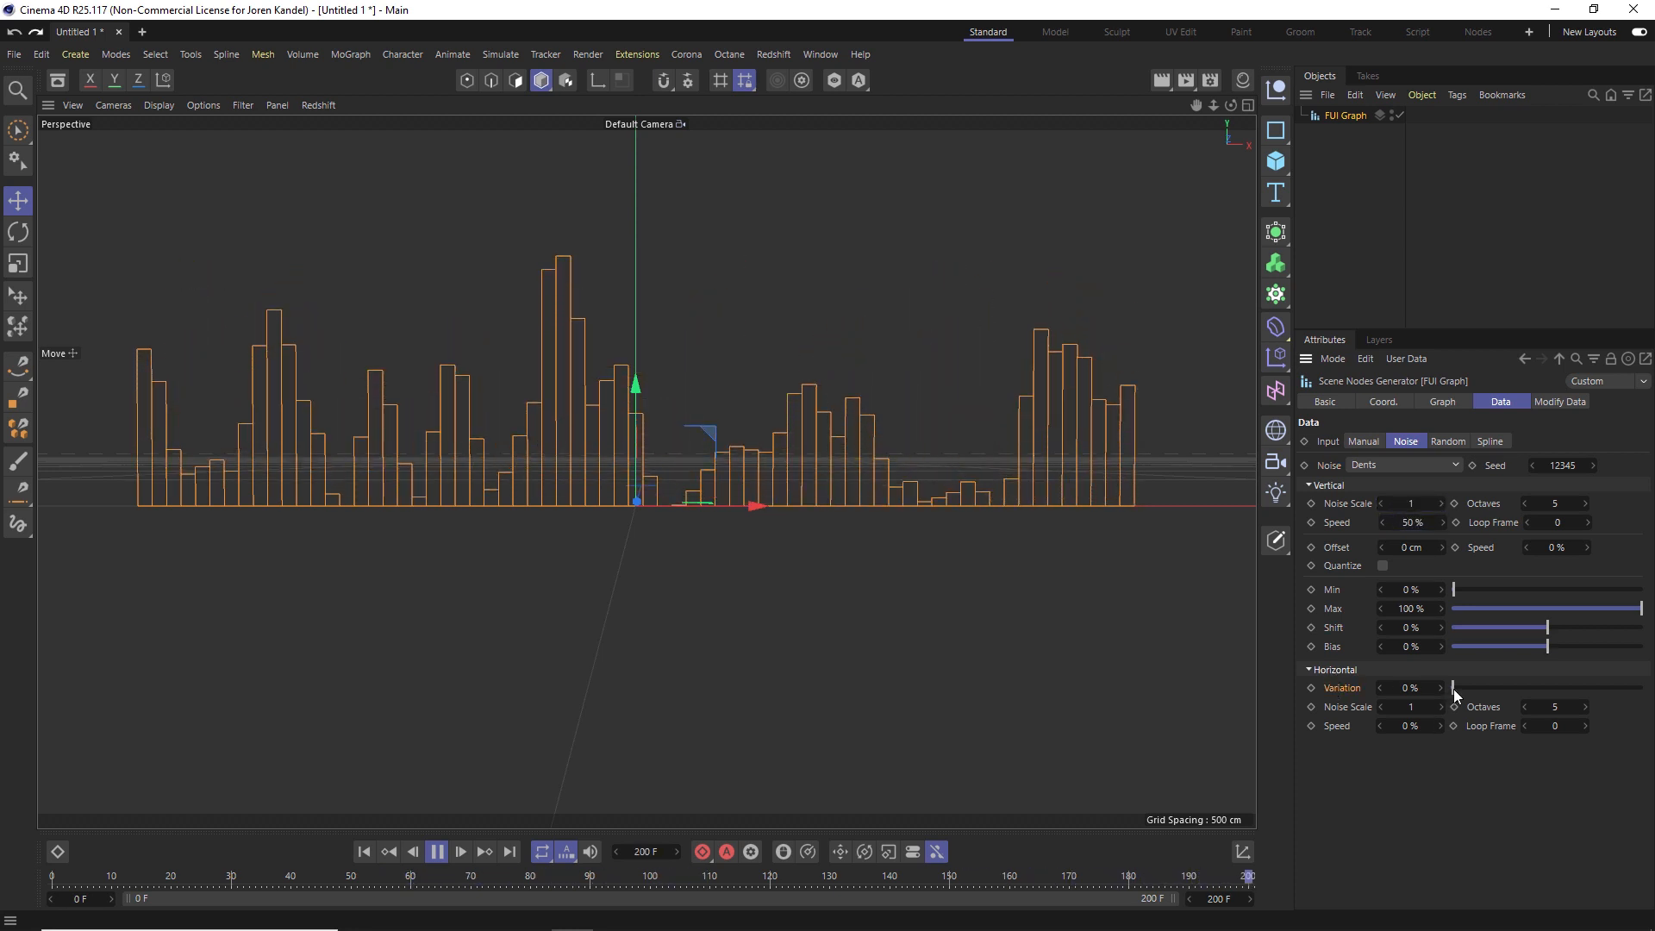
drag(1454, 687, 1490, 687)
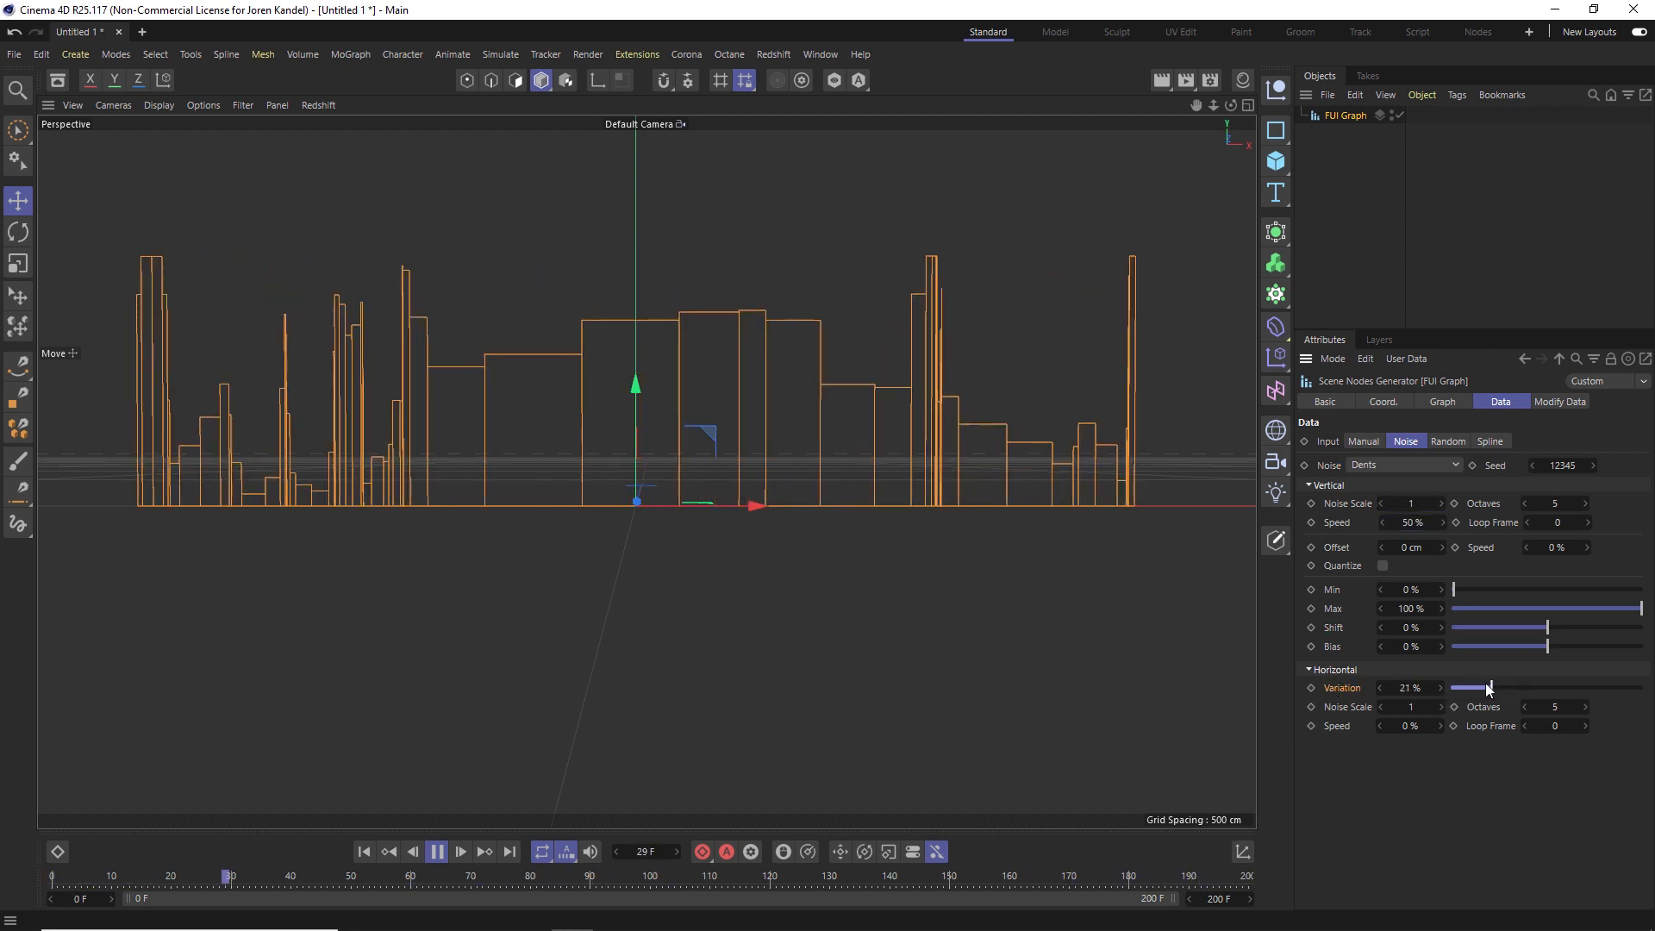
drag(1489, 687, 1514, 687)
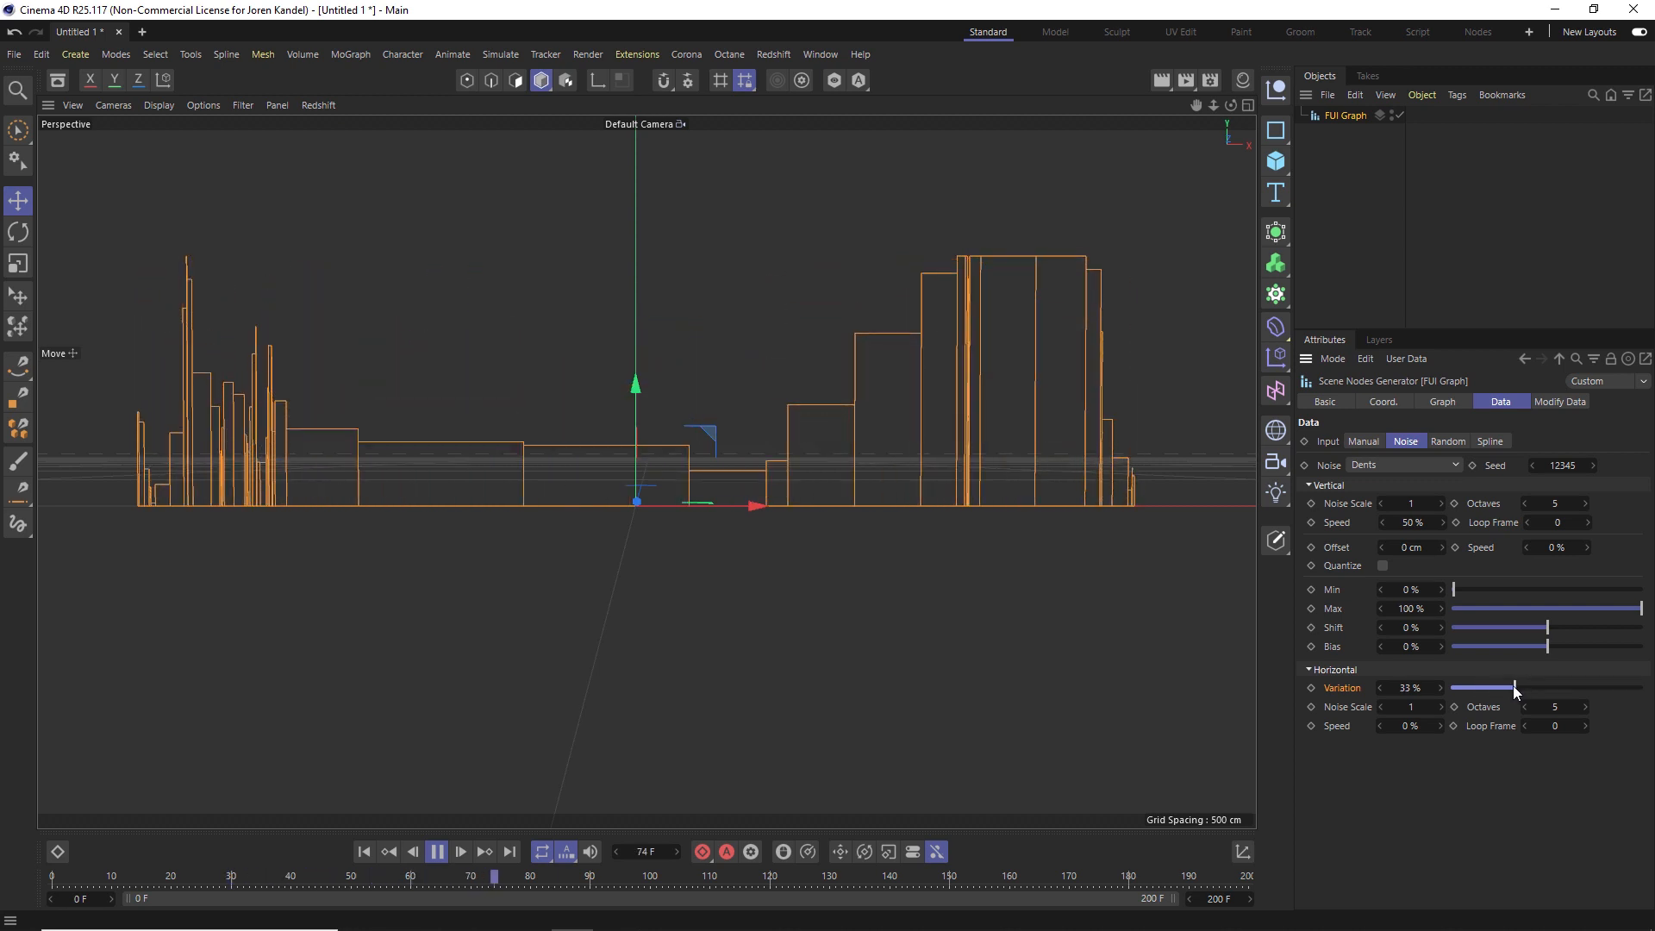
drag(1515, 687, 1452, 687)
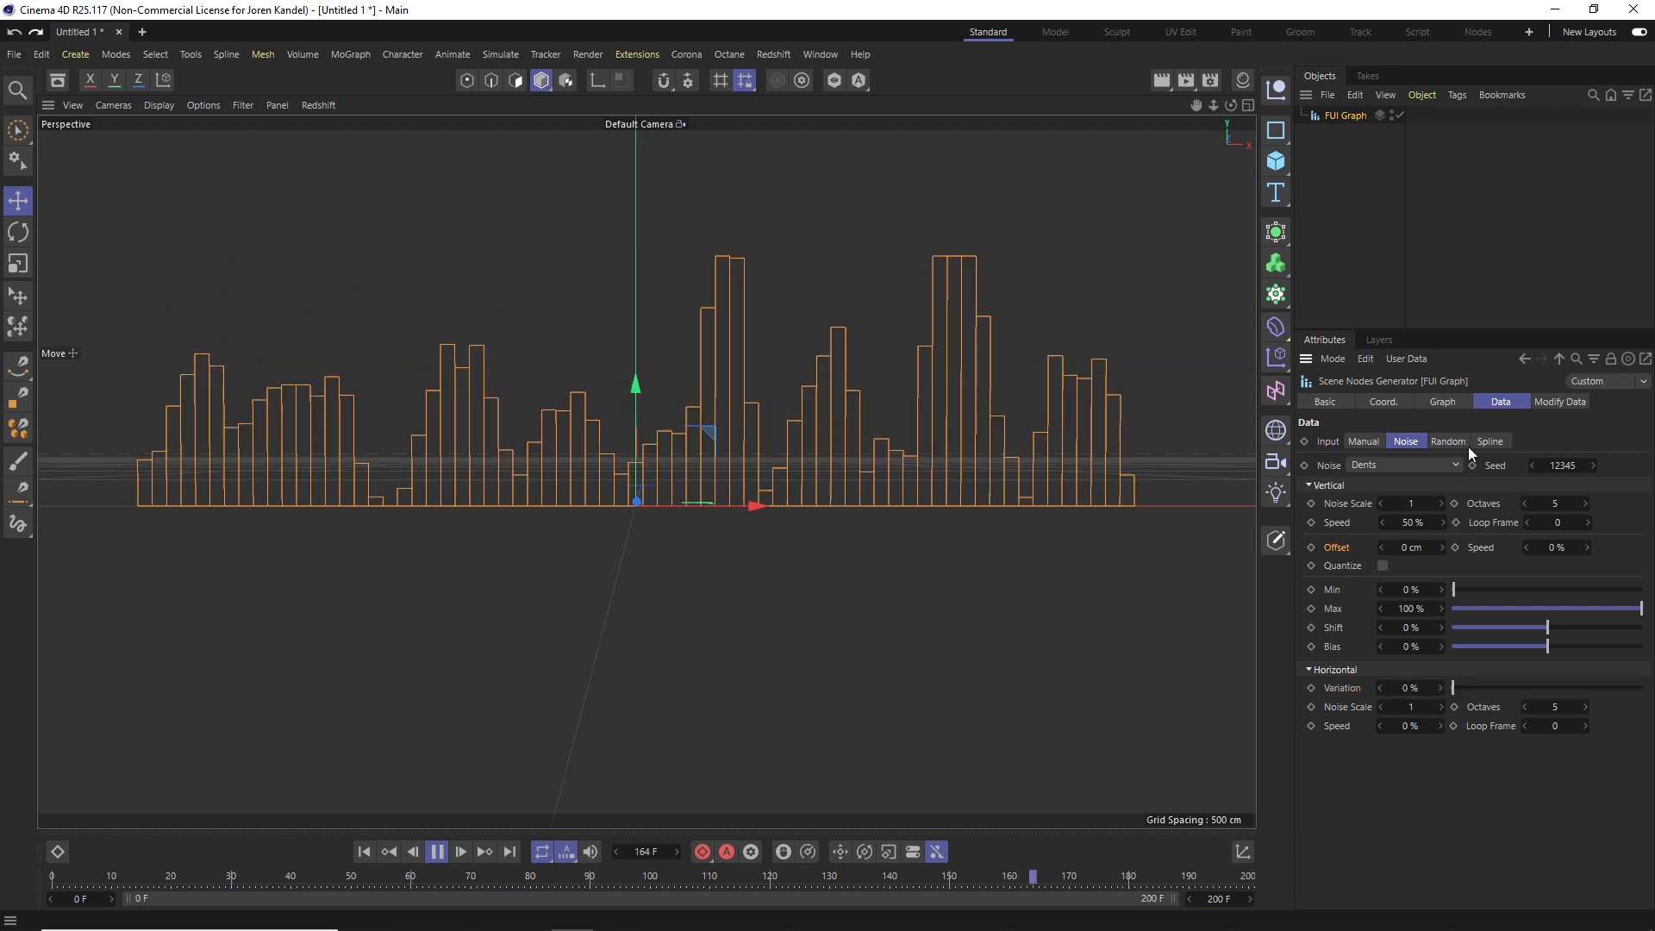
- In the Modify Data tab, tick Flip to invert the bars, then untick it
click(1560, 401)
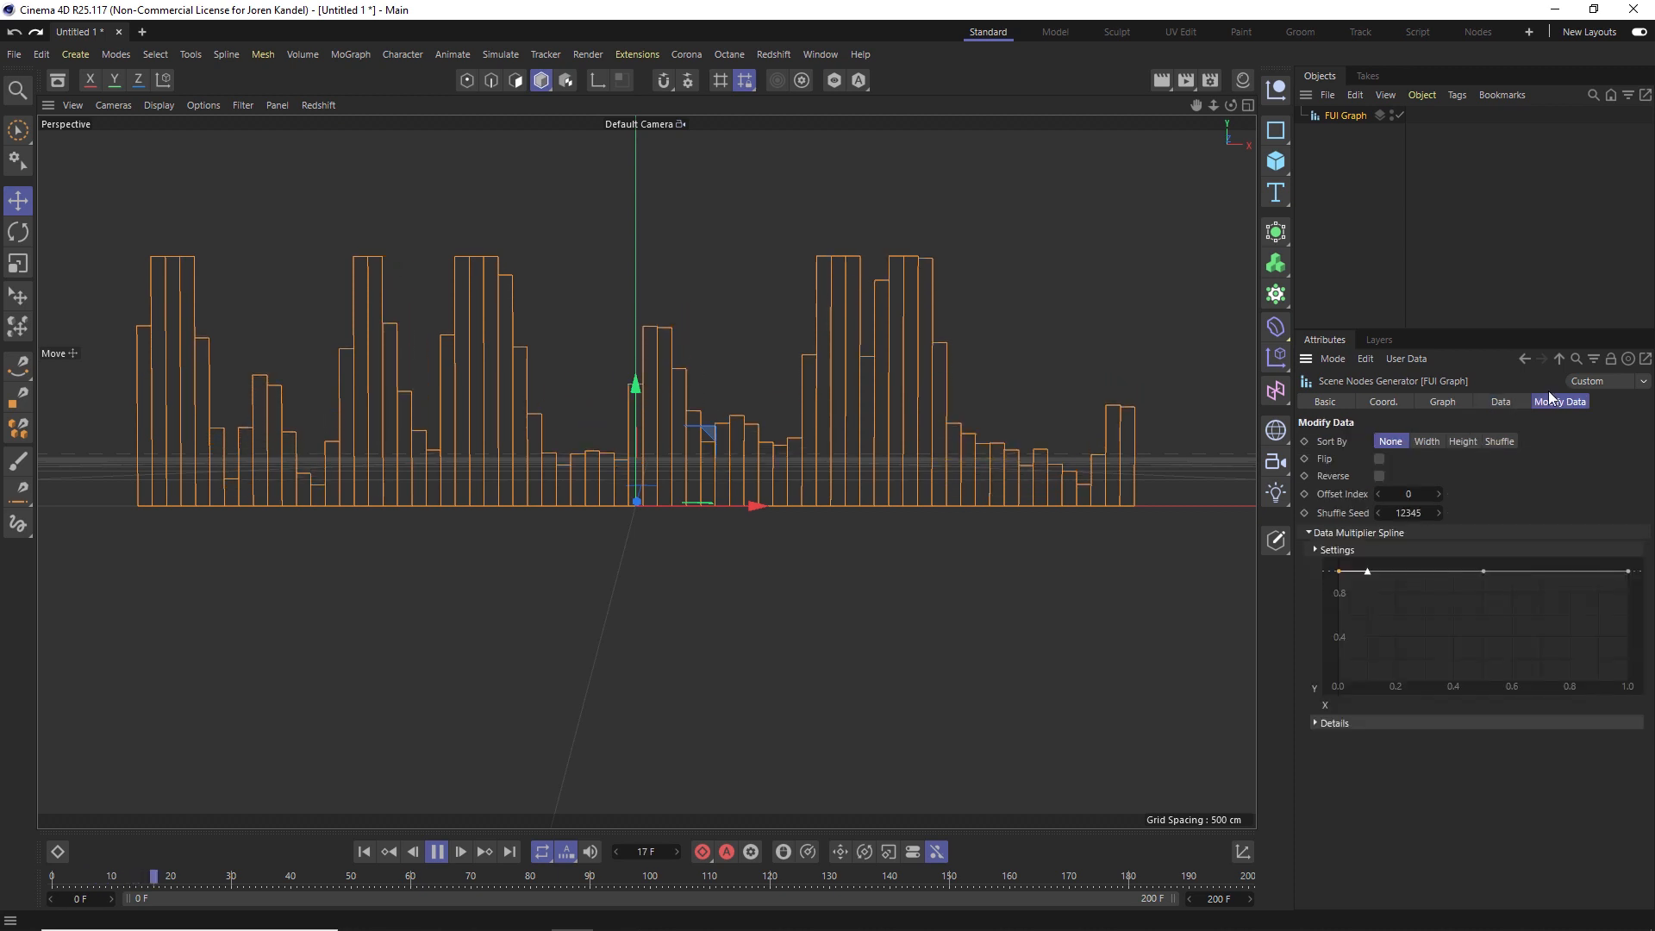
click(1379, 459)
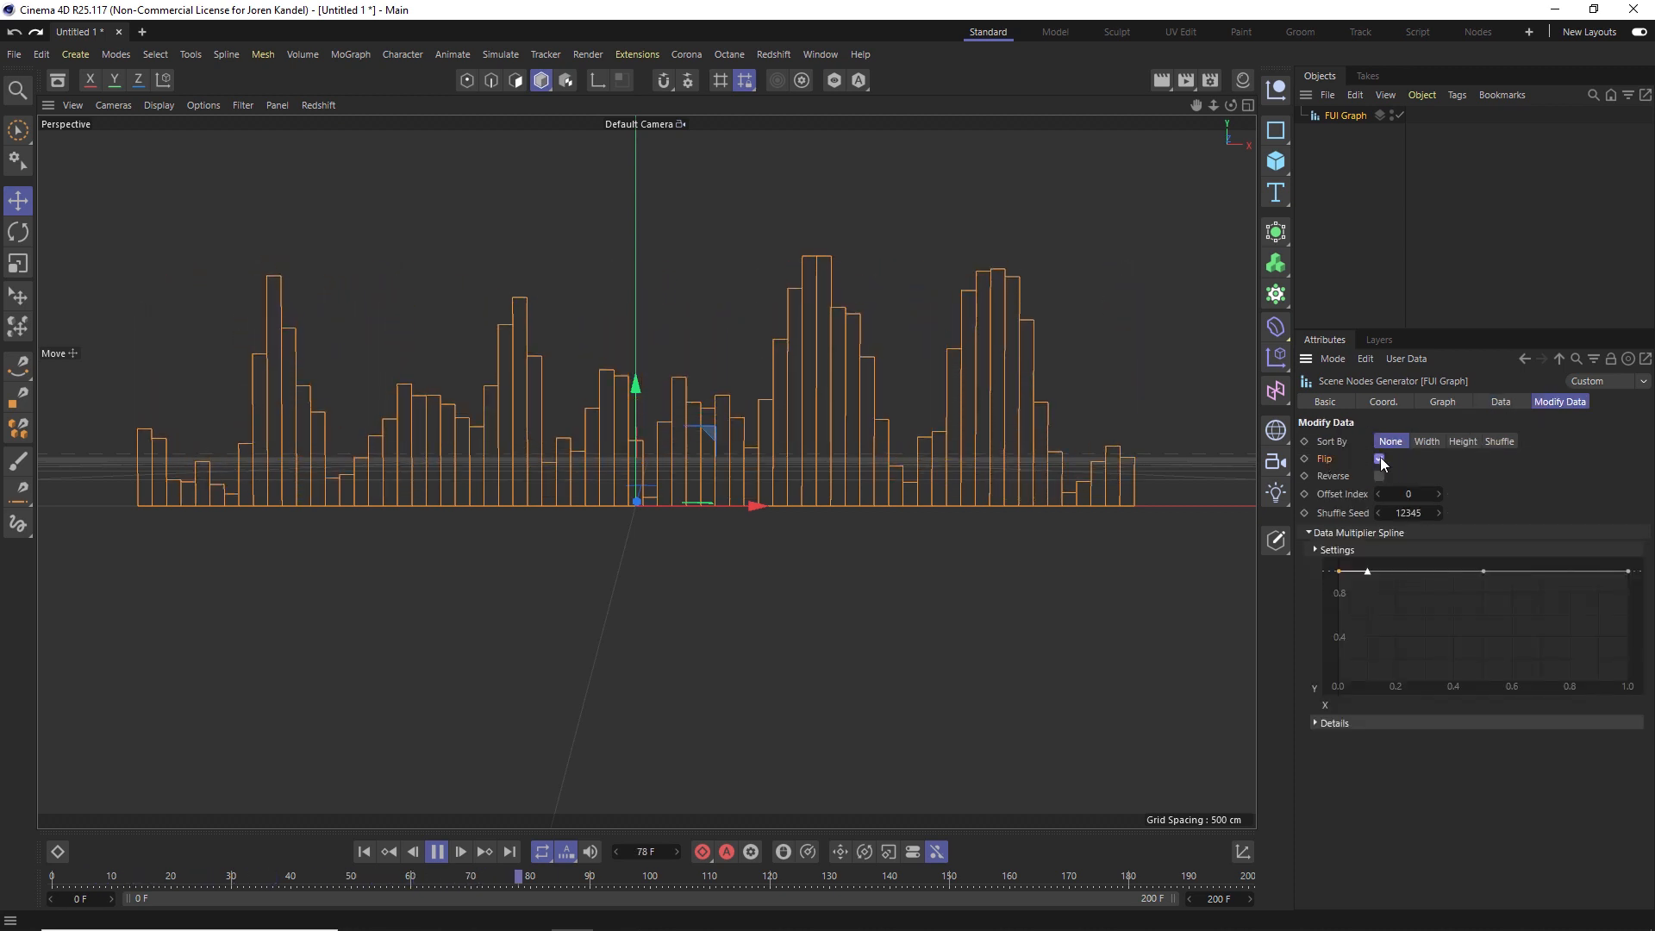
click(1379, 460)
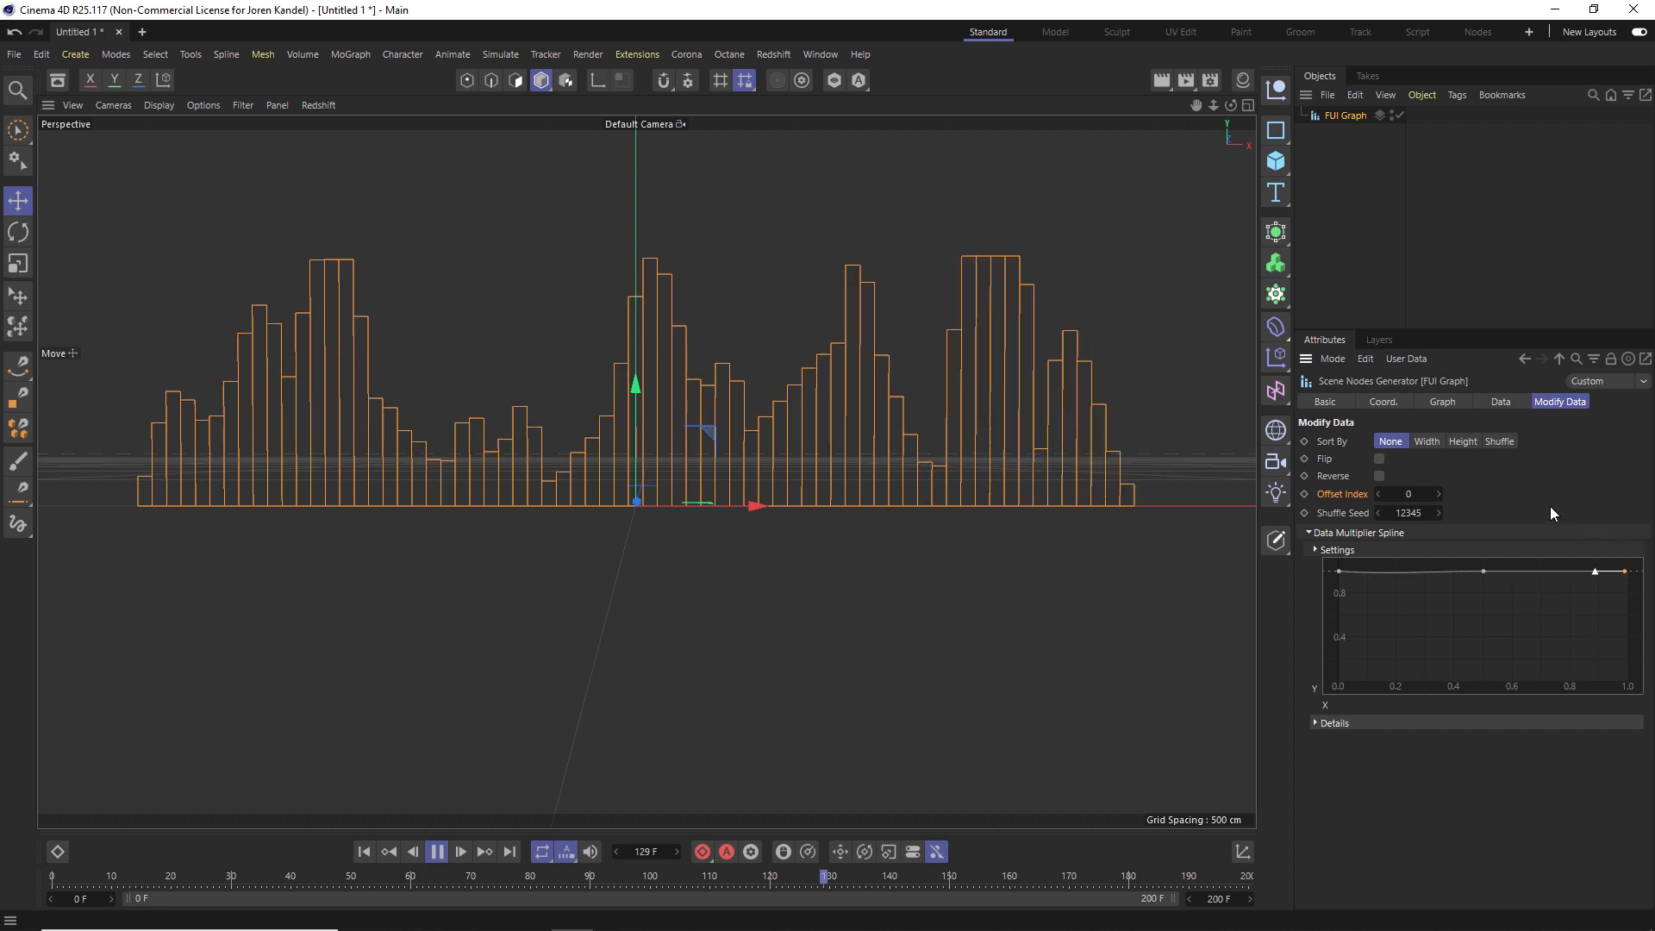
- In the Graph tab, move bar Shift from 100% to 12% and -100%, then drag it back up
click(1442, 403)
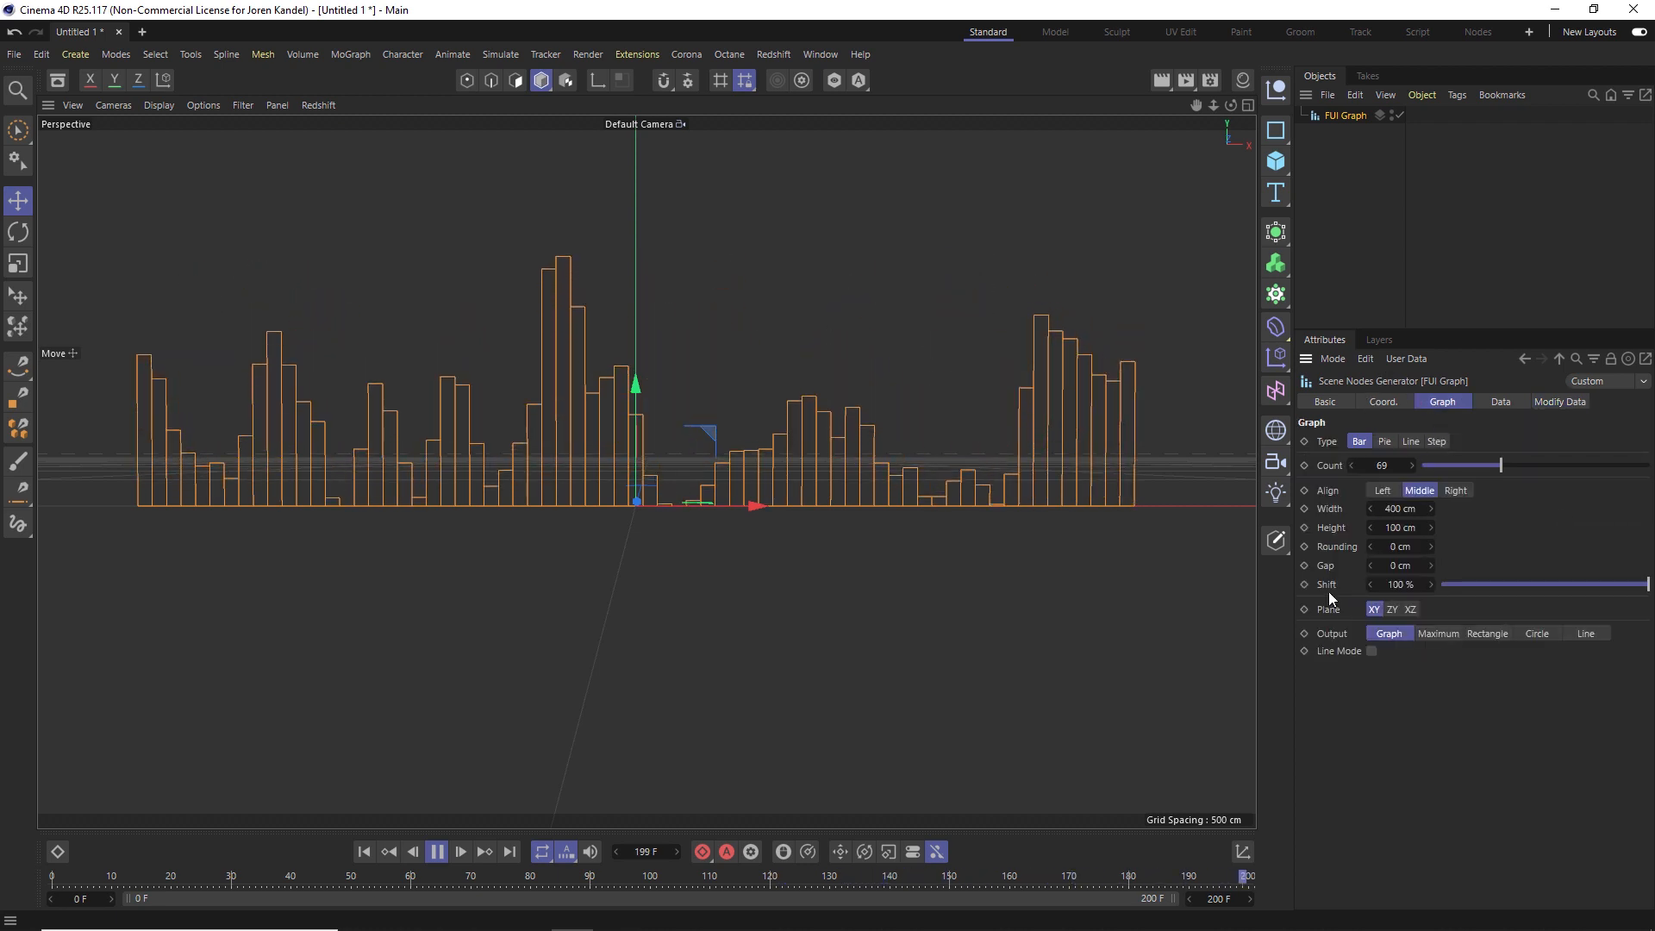
drag(1652, 584, 1552, 584)
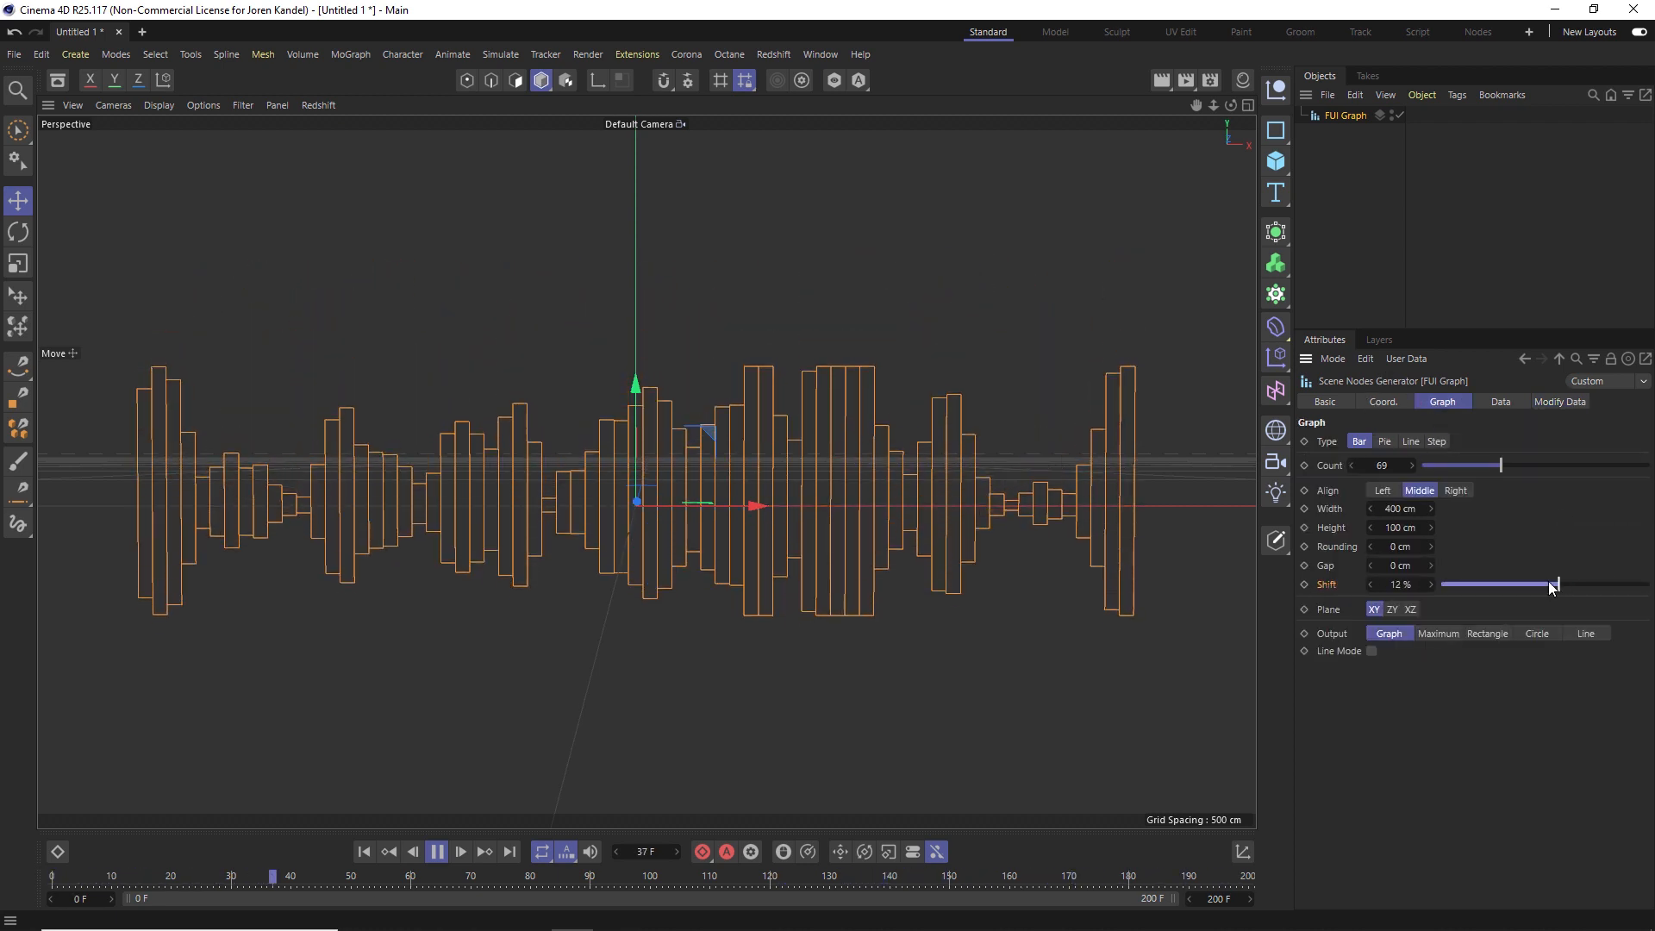
drag(1552, 583, 1447, 583)
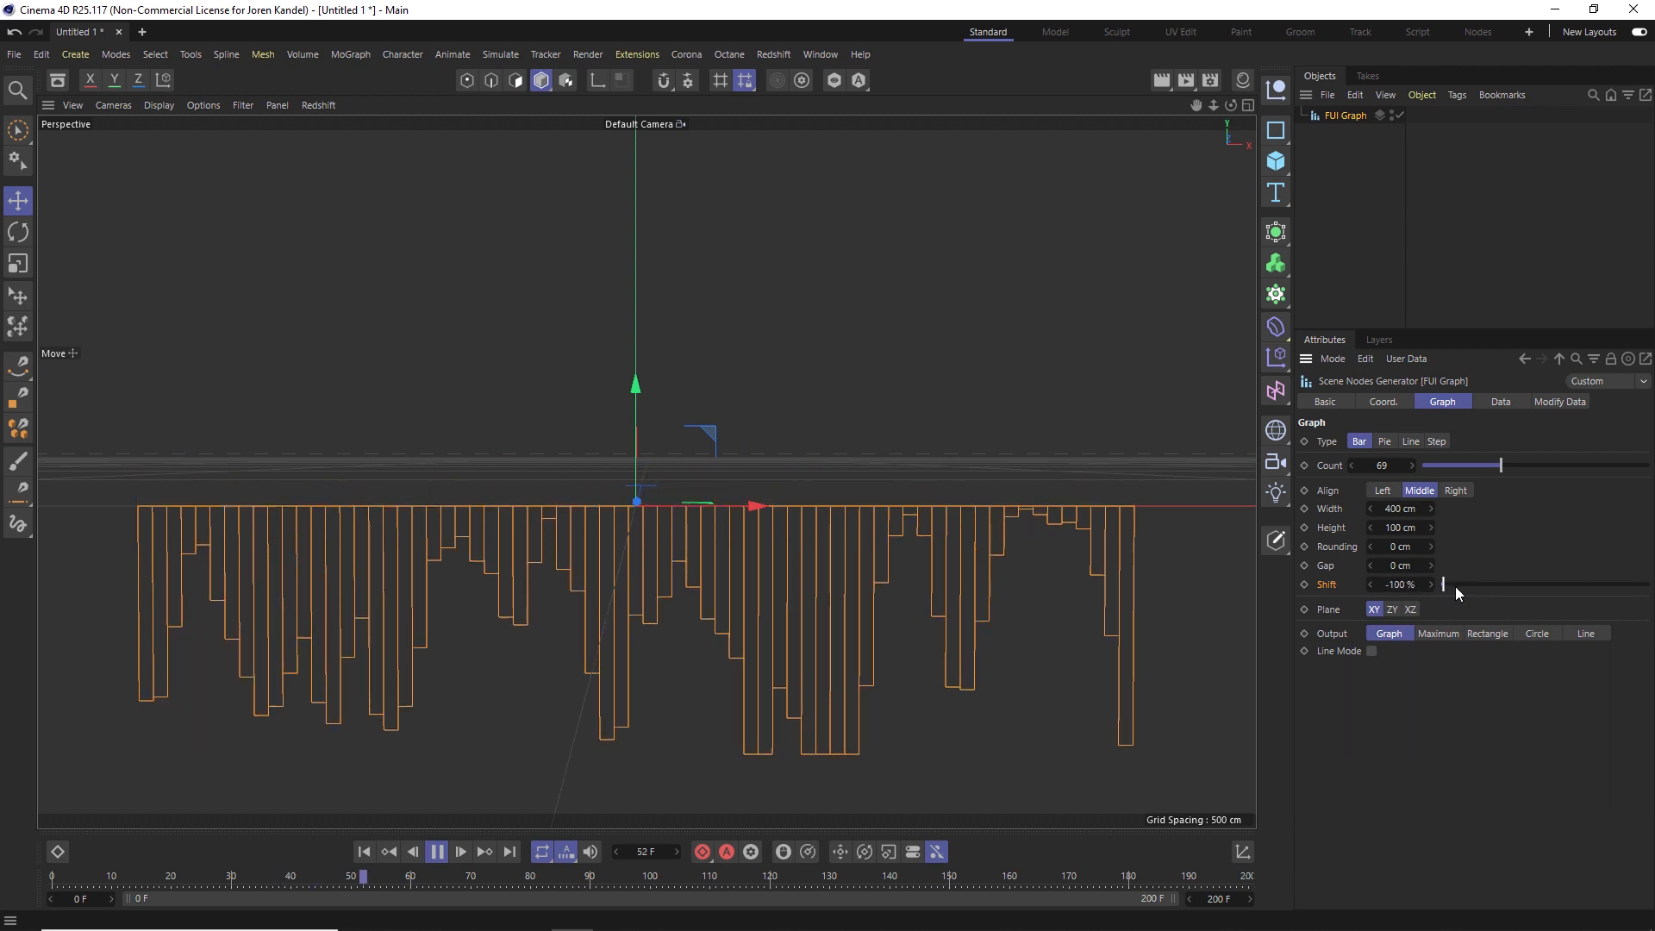
drag(1445, 584, 1525, 584)
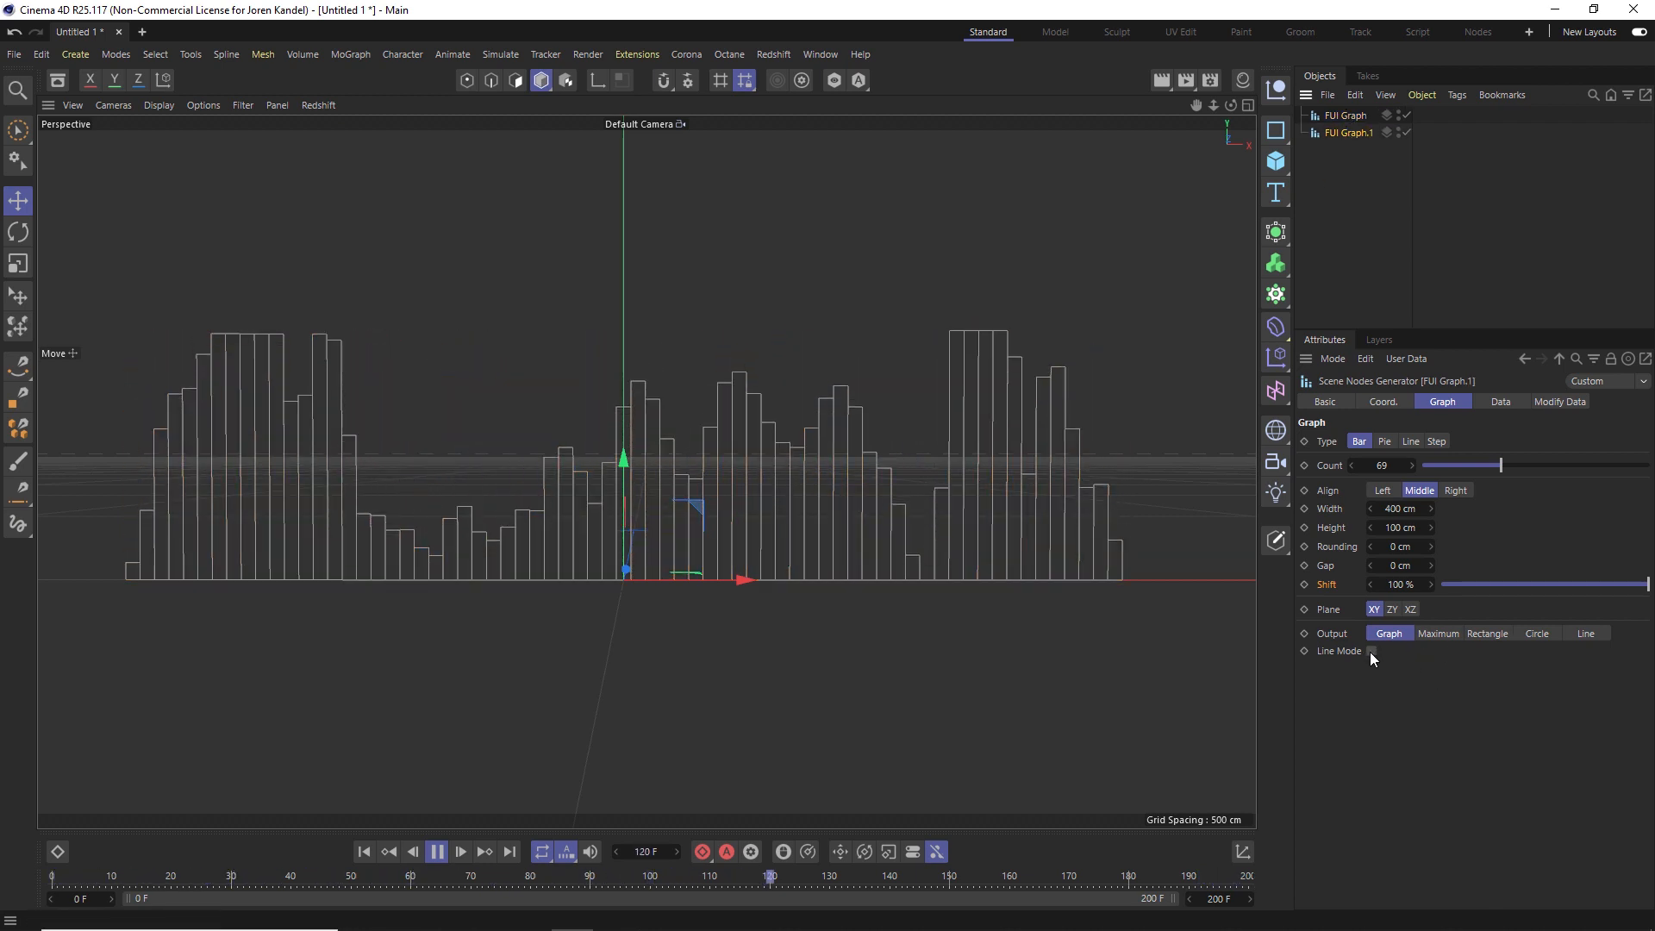
- Set the copy's Output to Circle and raise V.Align to 100% so circles top the bars
click(1533, 634)
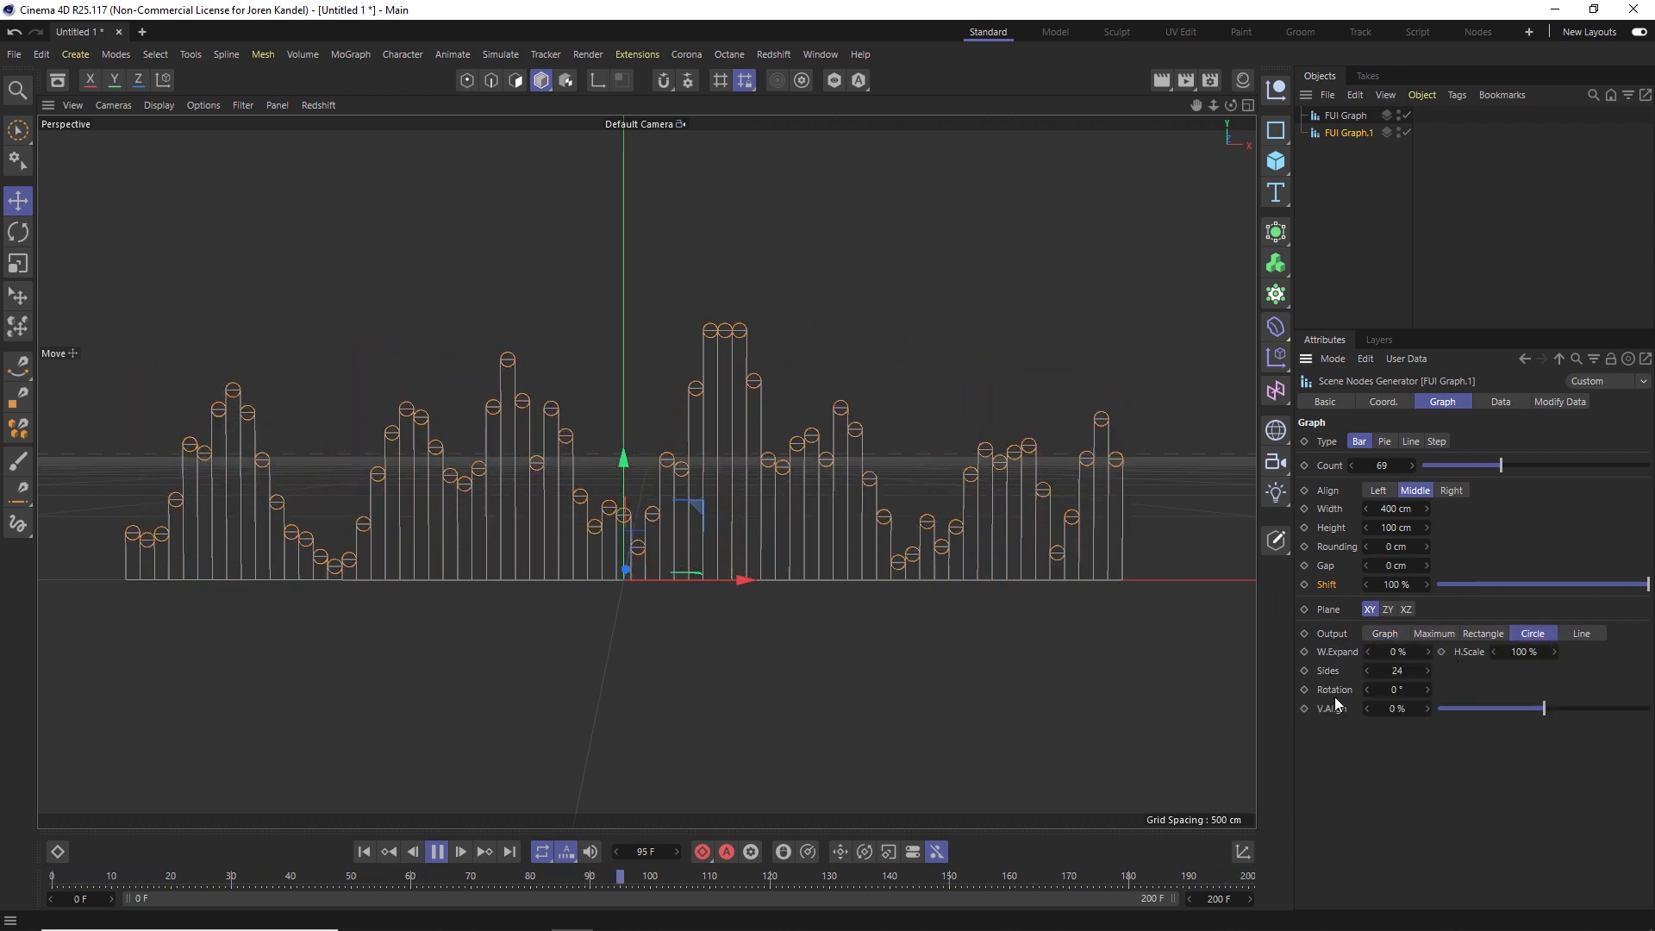
drag(1468, 709, 1572, 709)
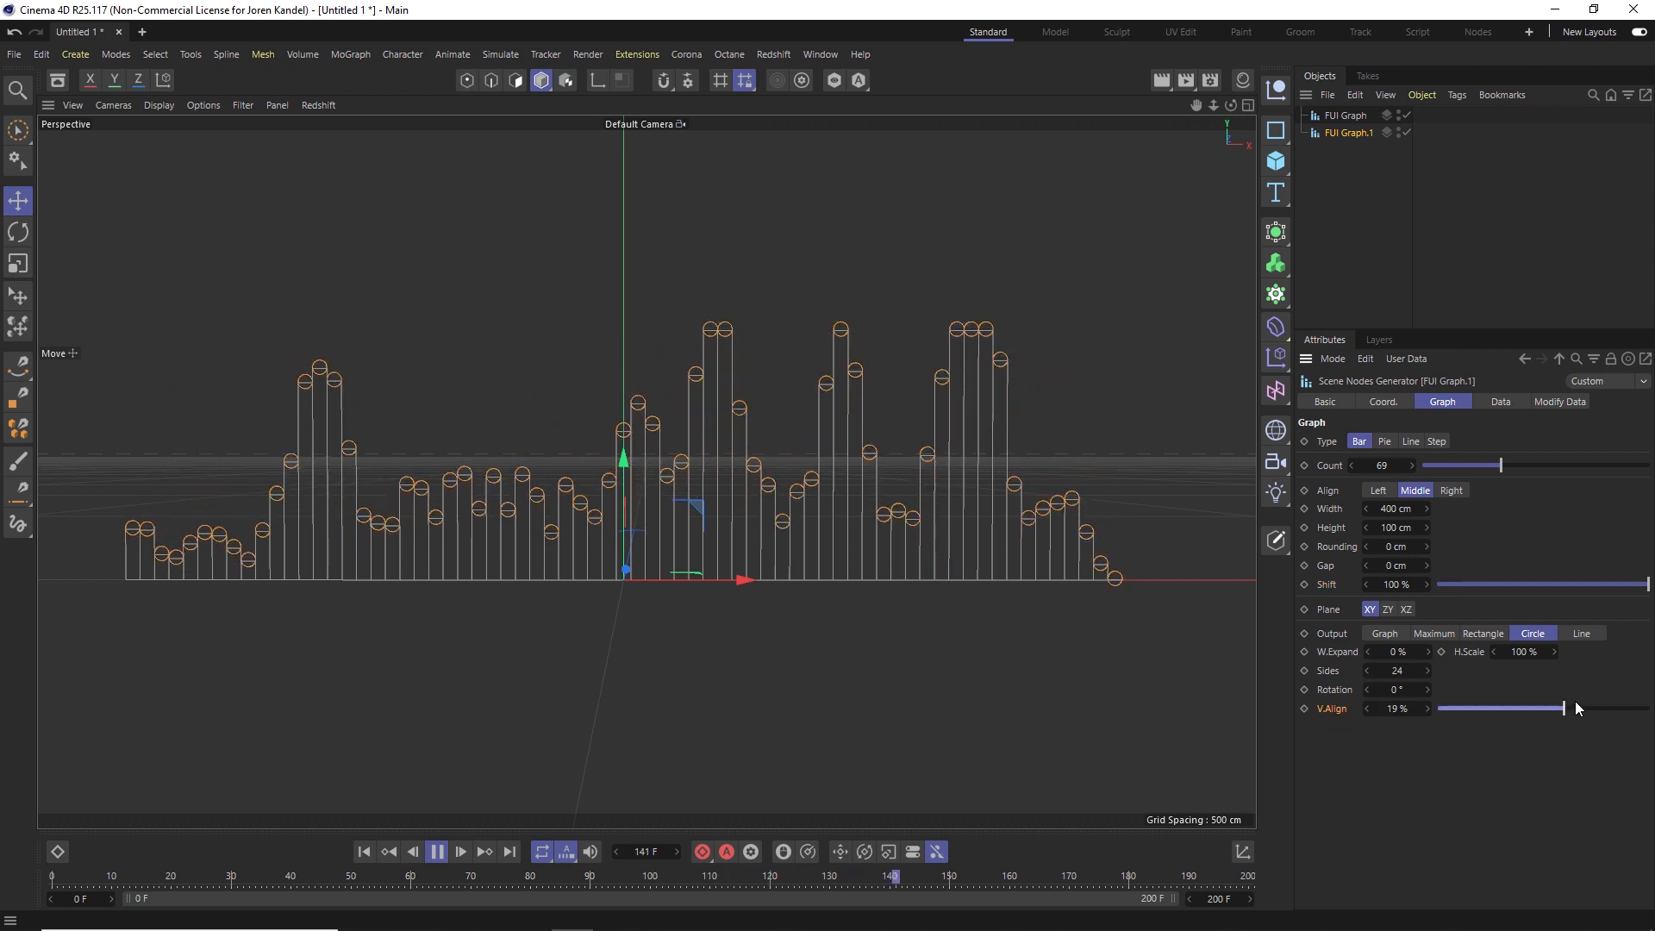
drag(1531, 709, 1647, 709)
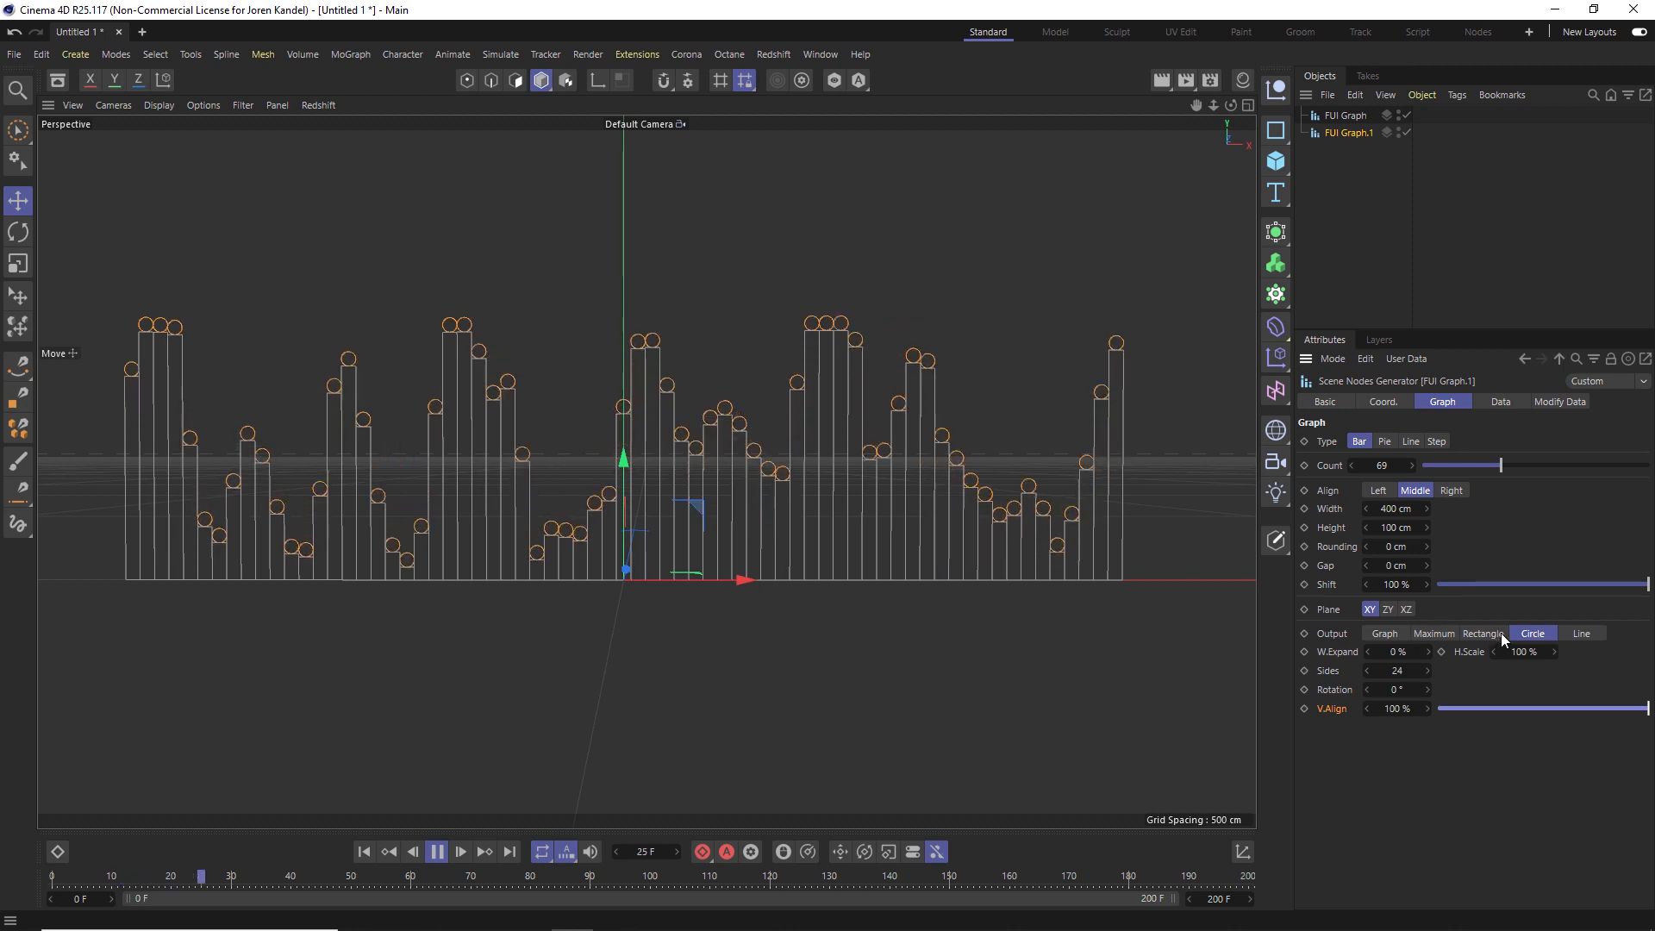
click(1481, 633)
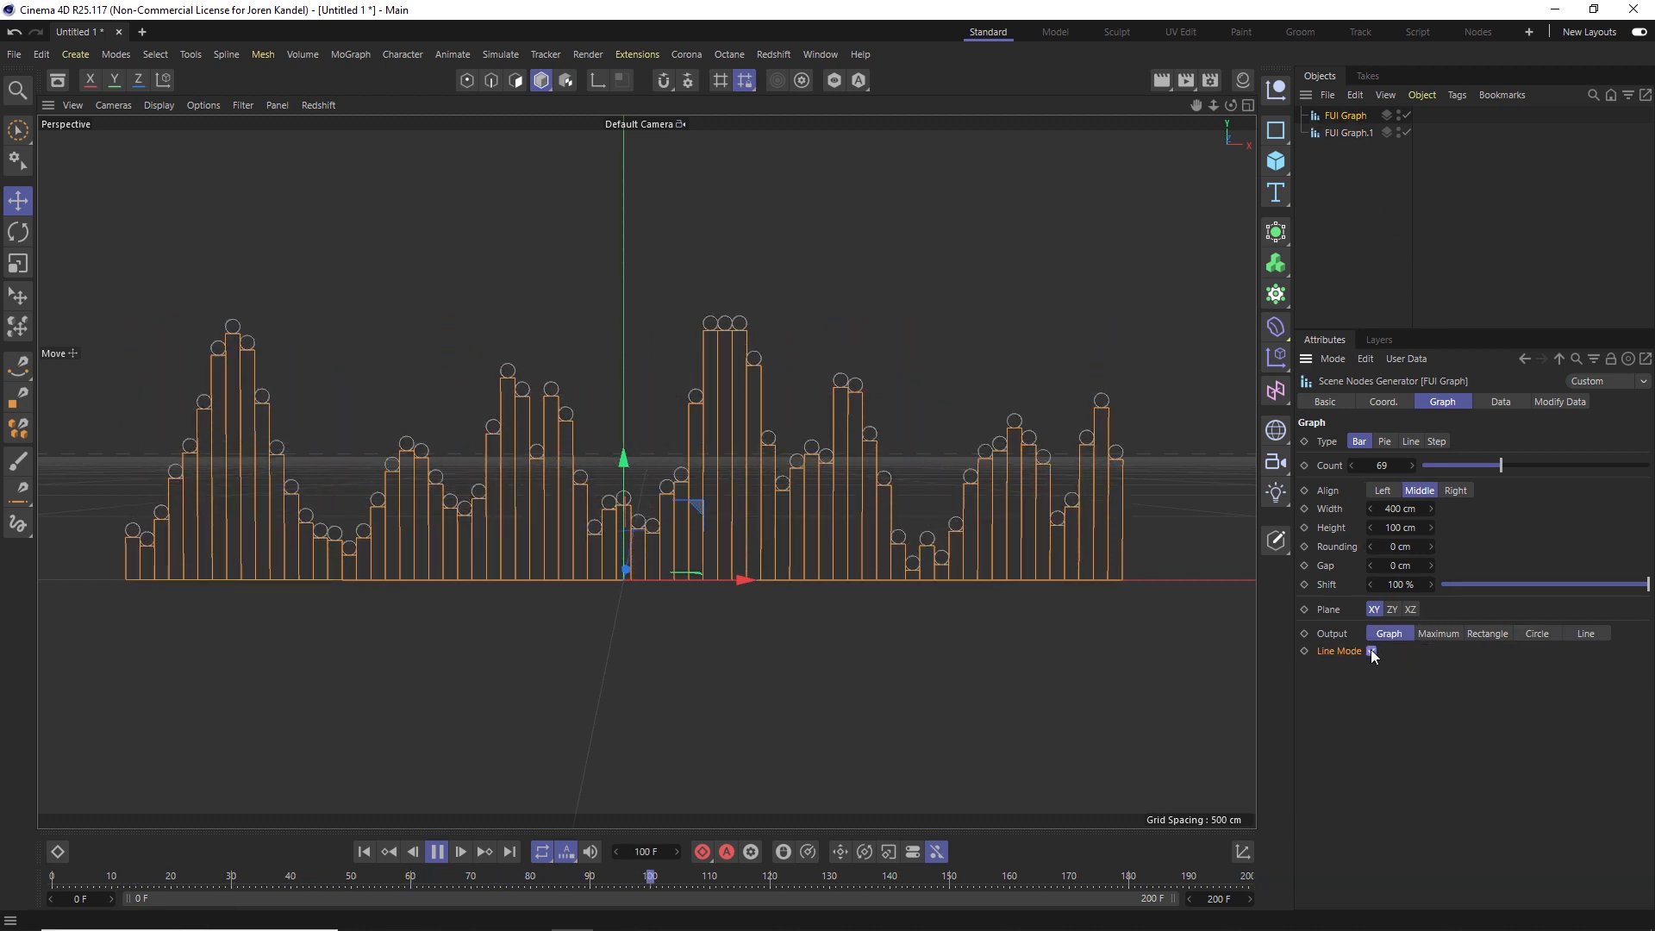
- Enable Line Mode on FUI Graph, then set FUI Graph.1 Output to Line, then Rectangle
click(1373, 650)
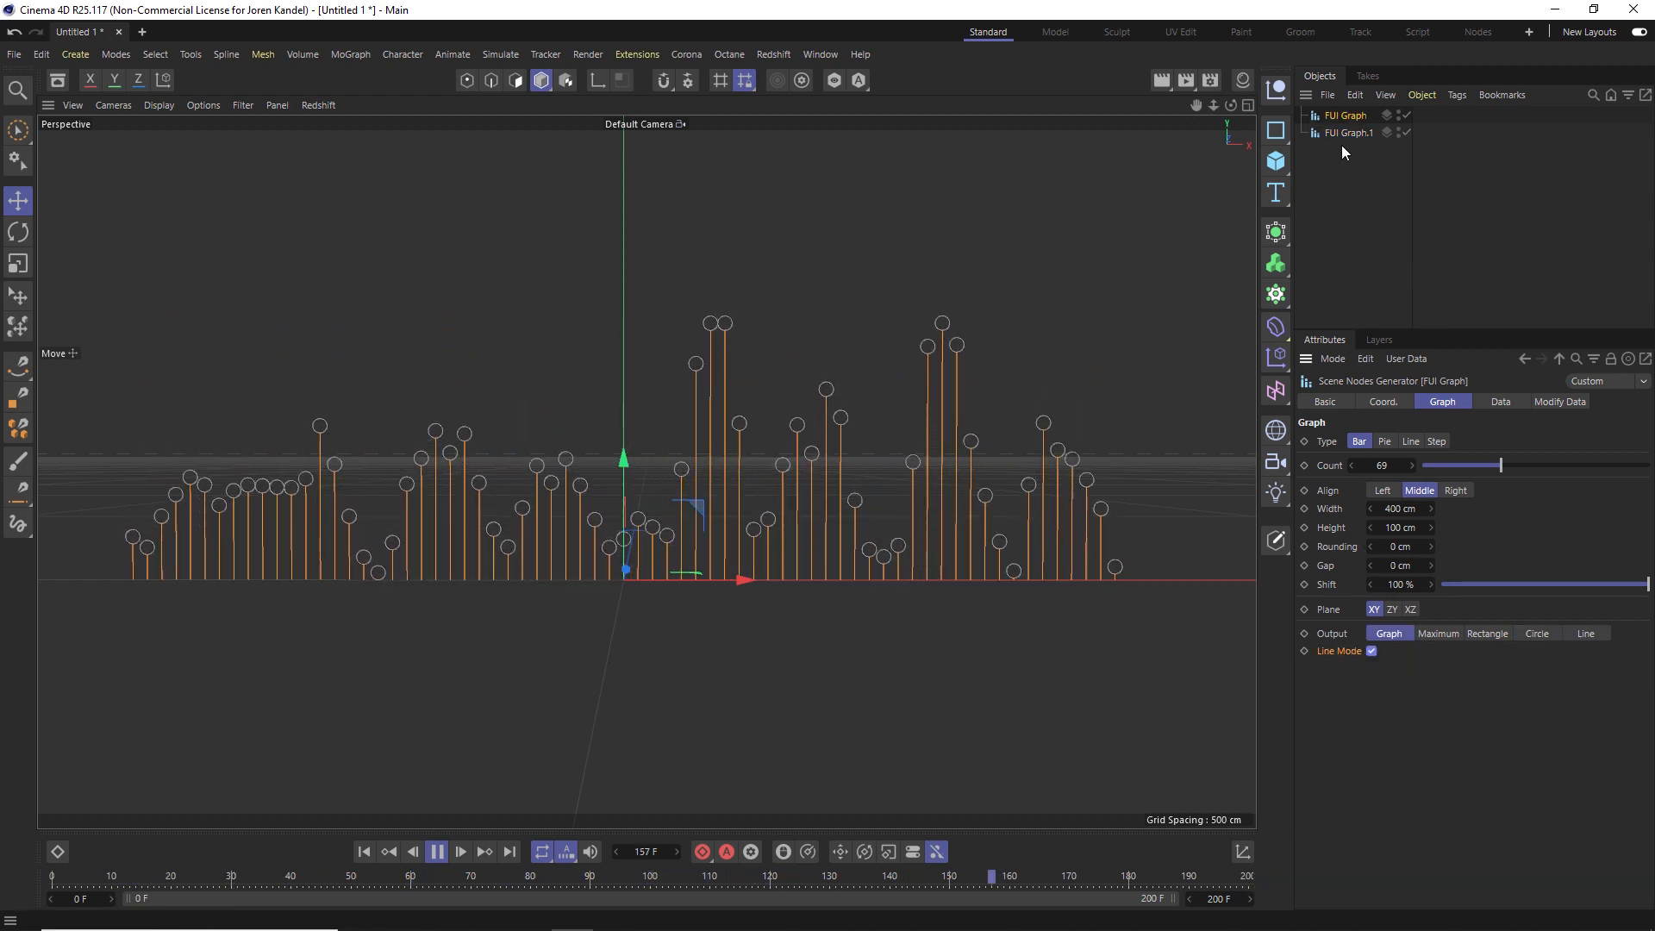
click(1533, 634)
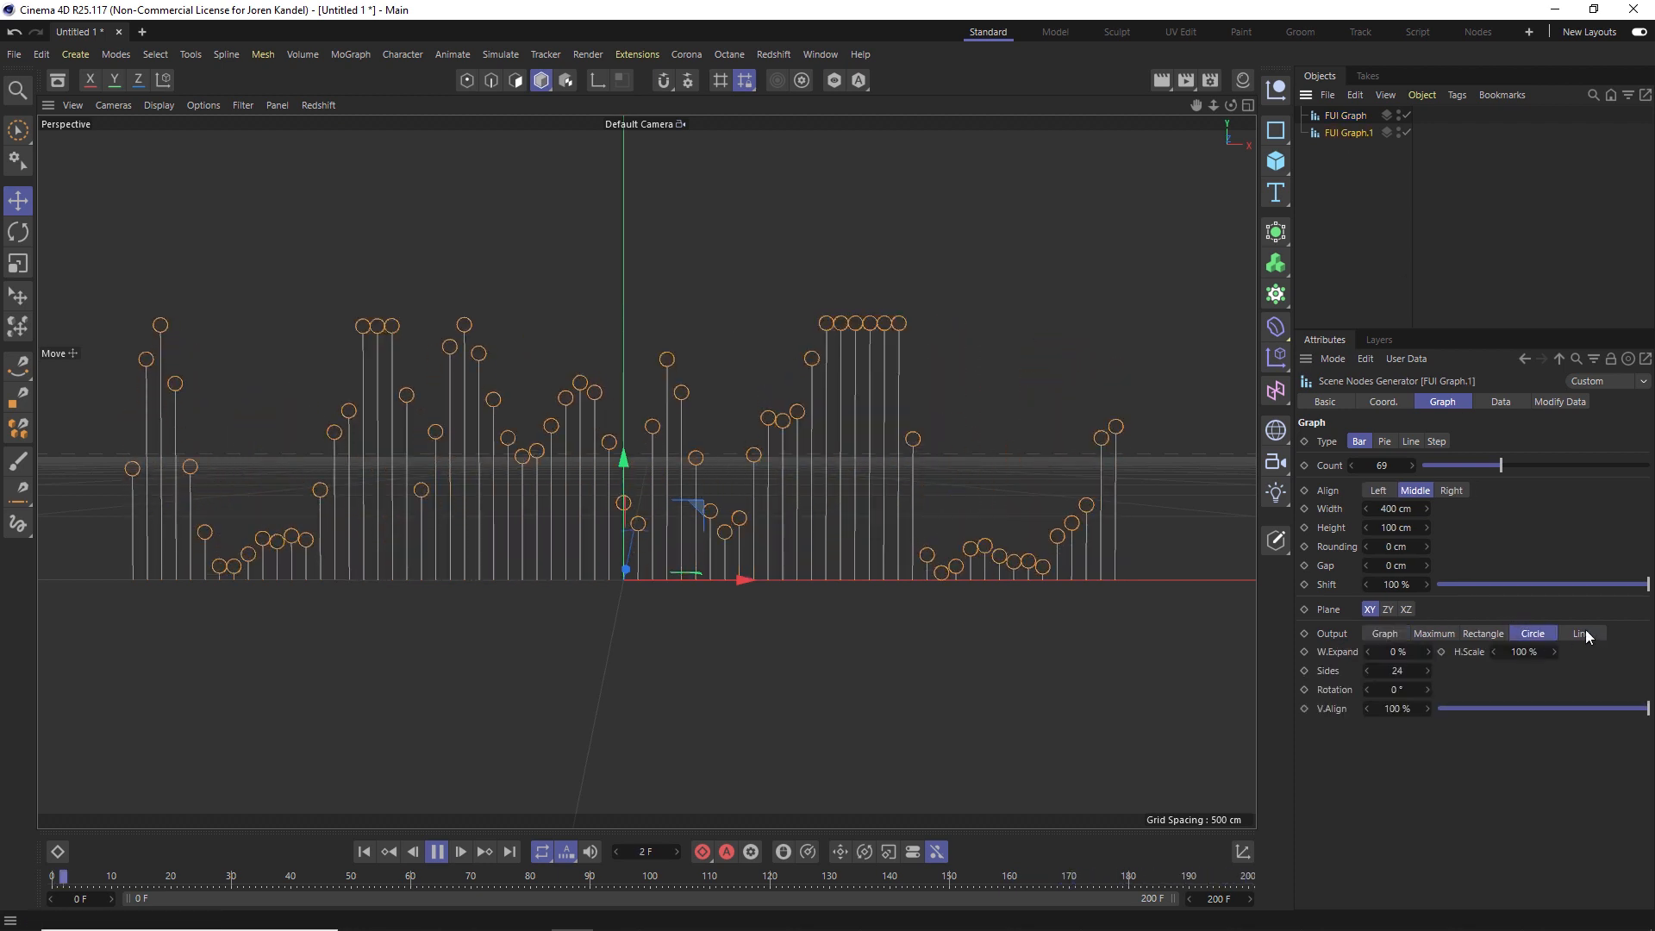
click(1581, 633)
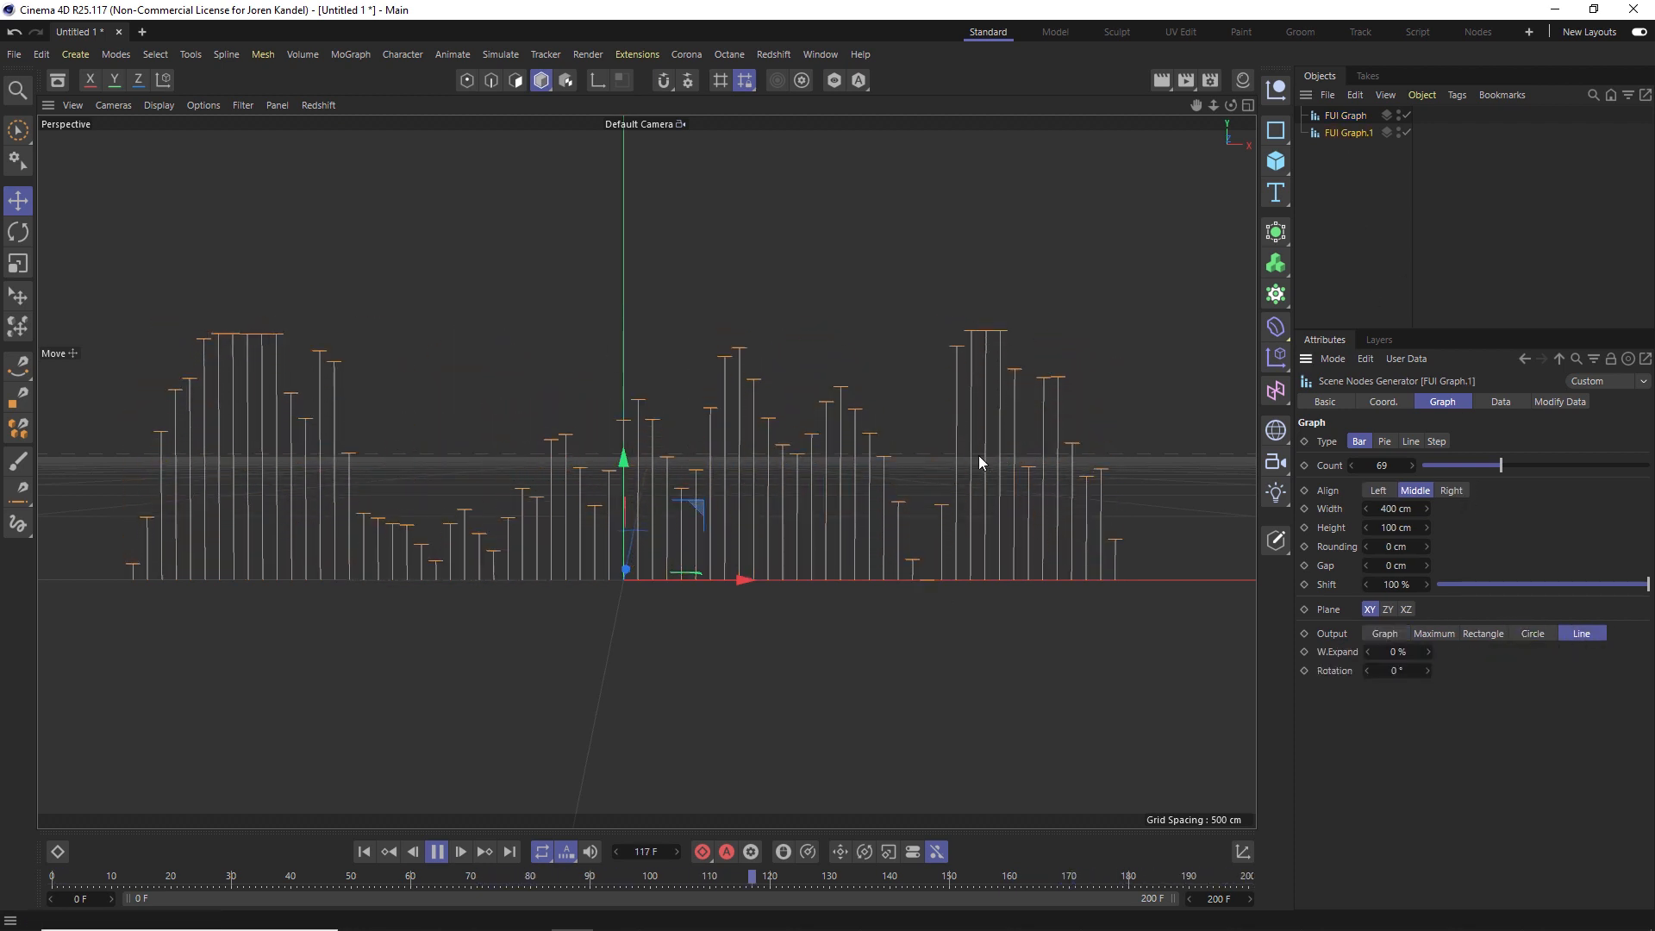
click(1482, 632)
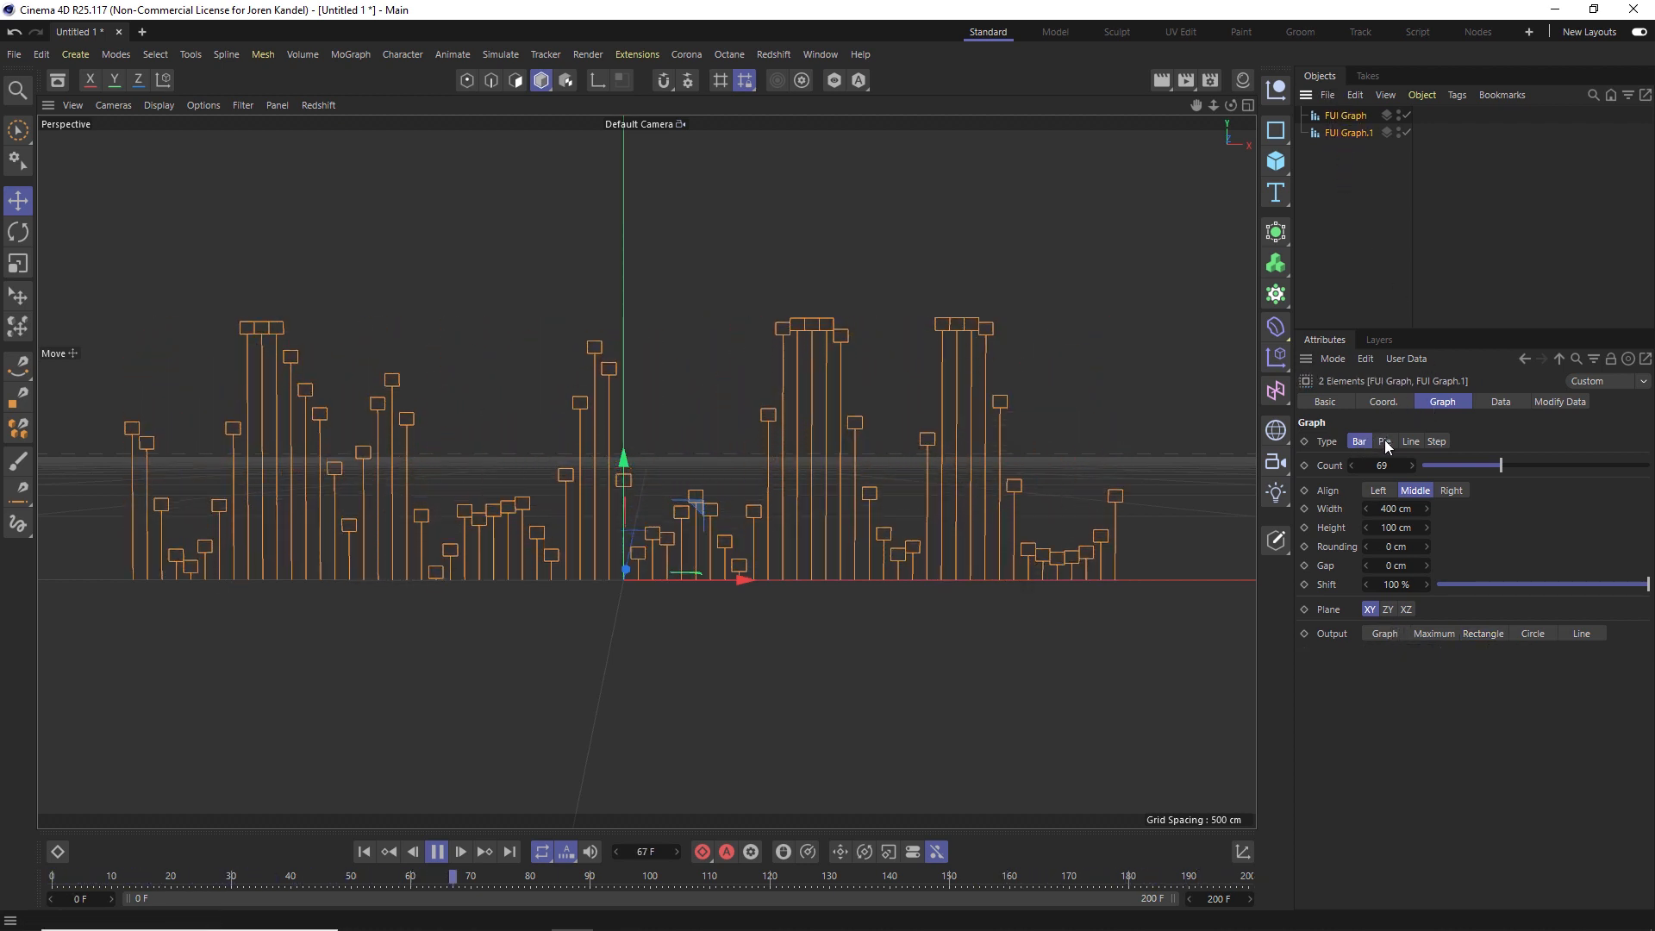
- Try Pie, then set both graphs to Line type and give FUI Graph.1 Circle output
click(1386, 442)
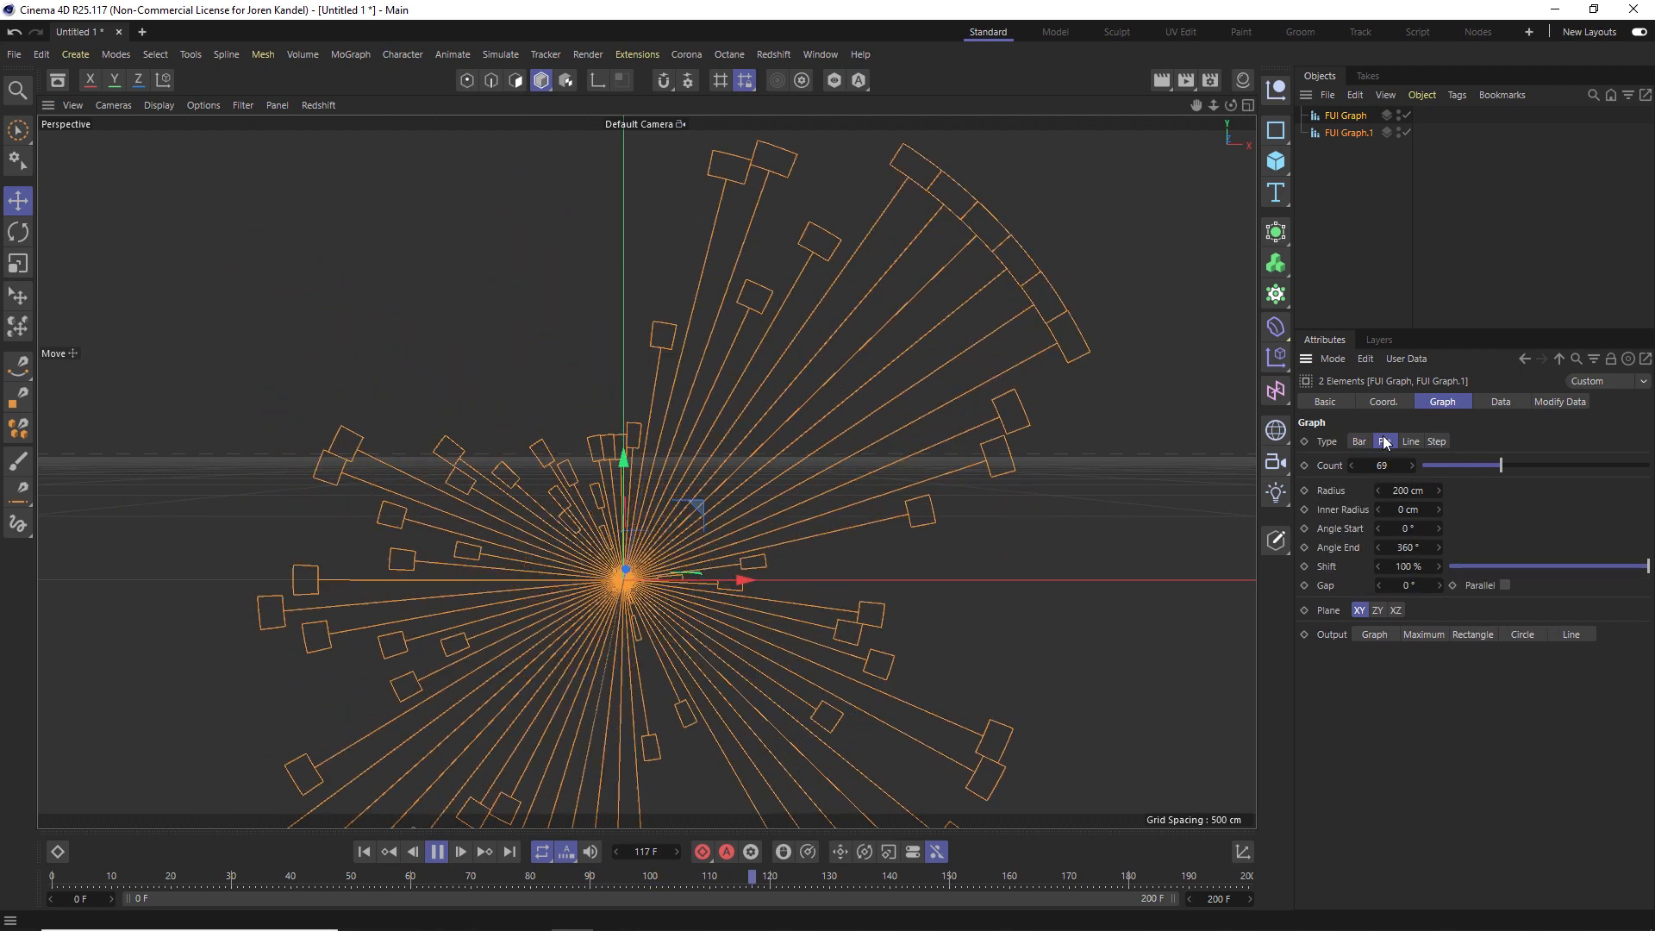
click(1384, 441)
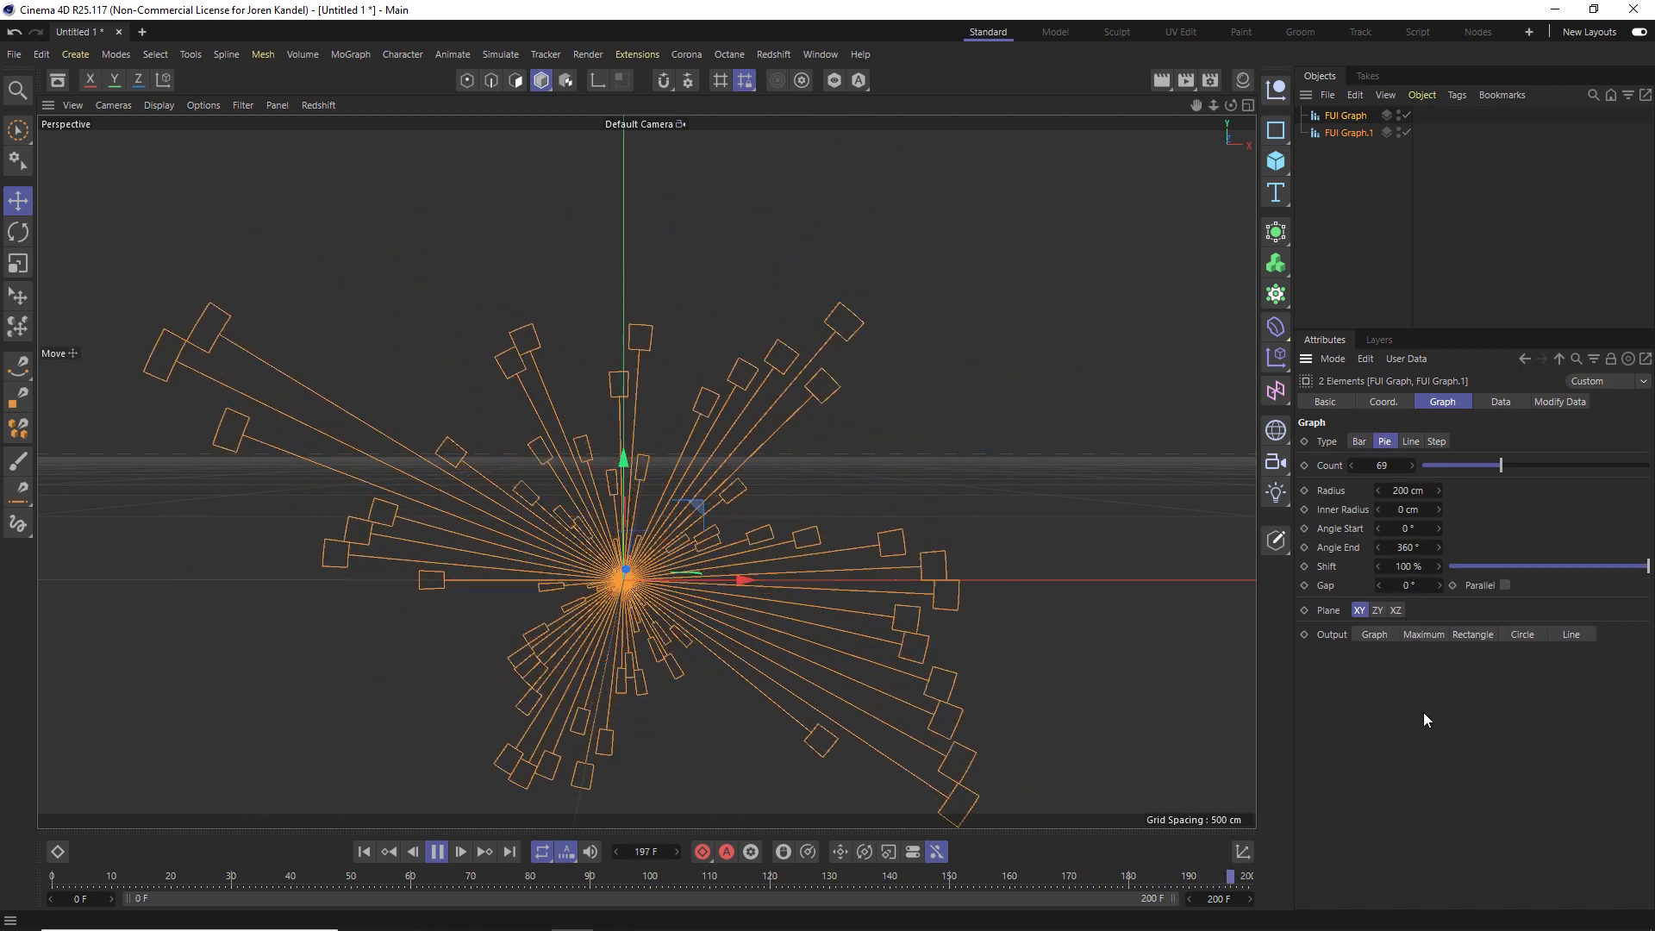
click(1410, 441)
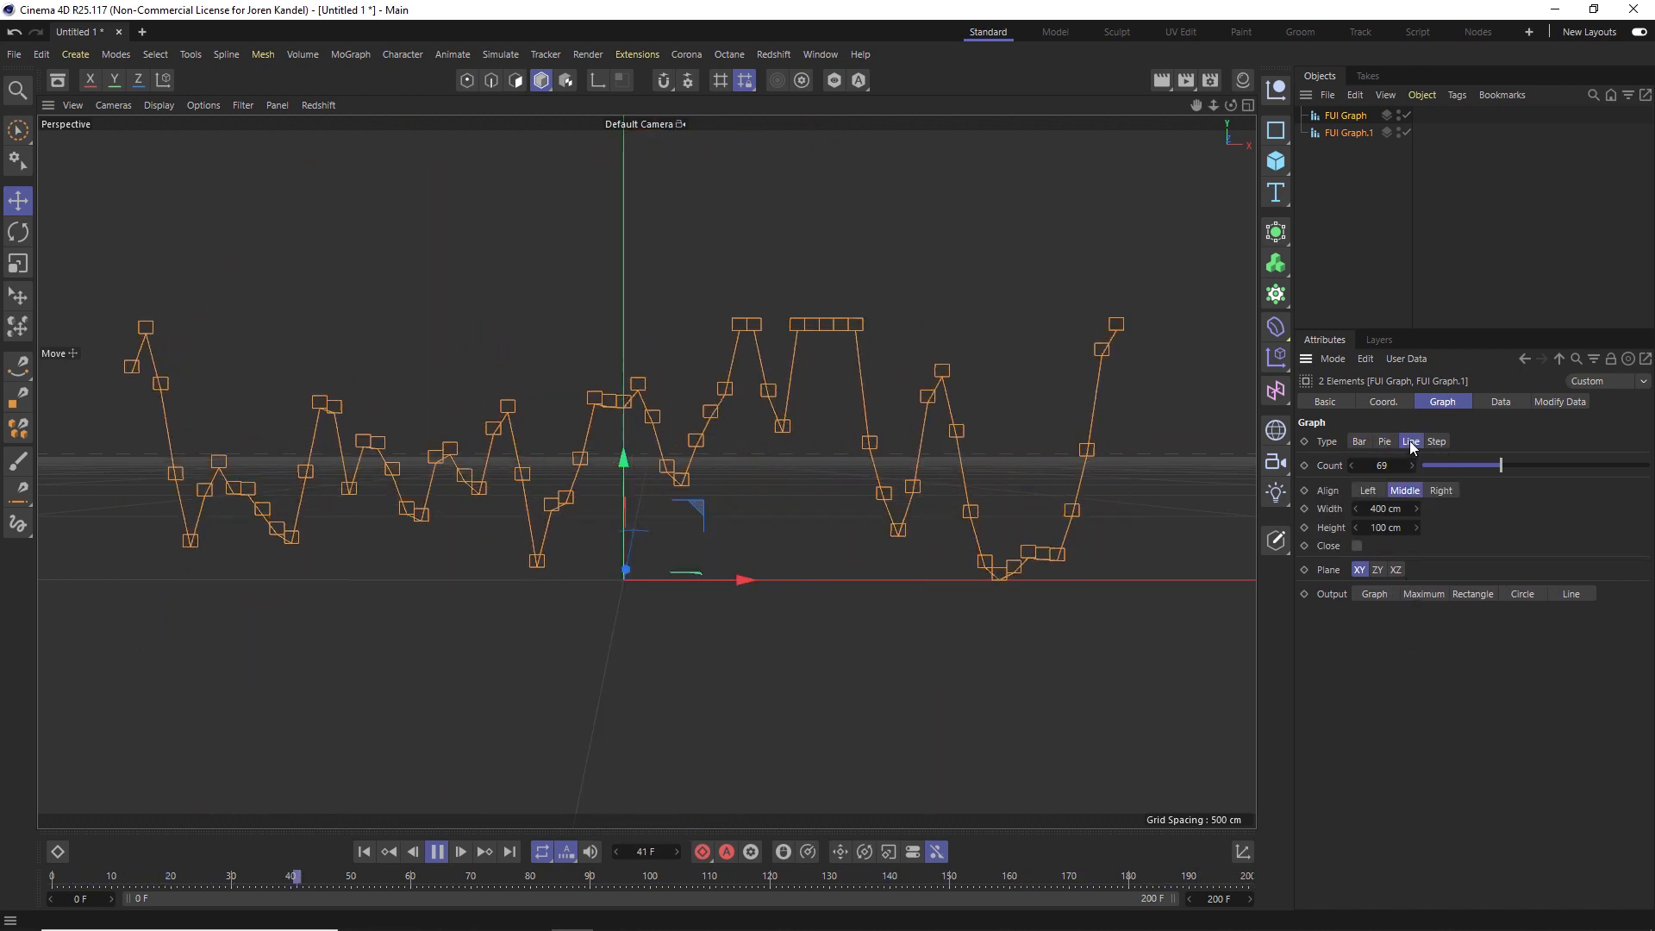
click(1472, 593)
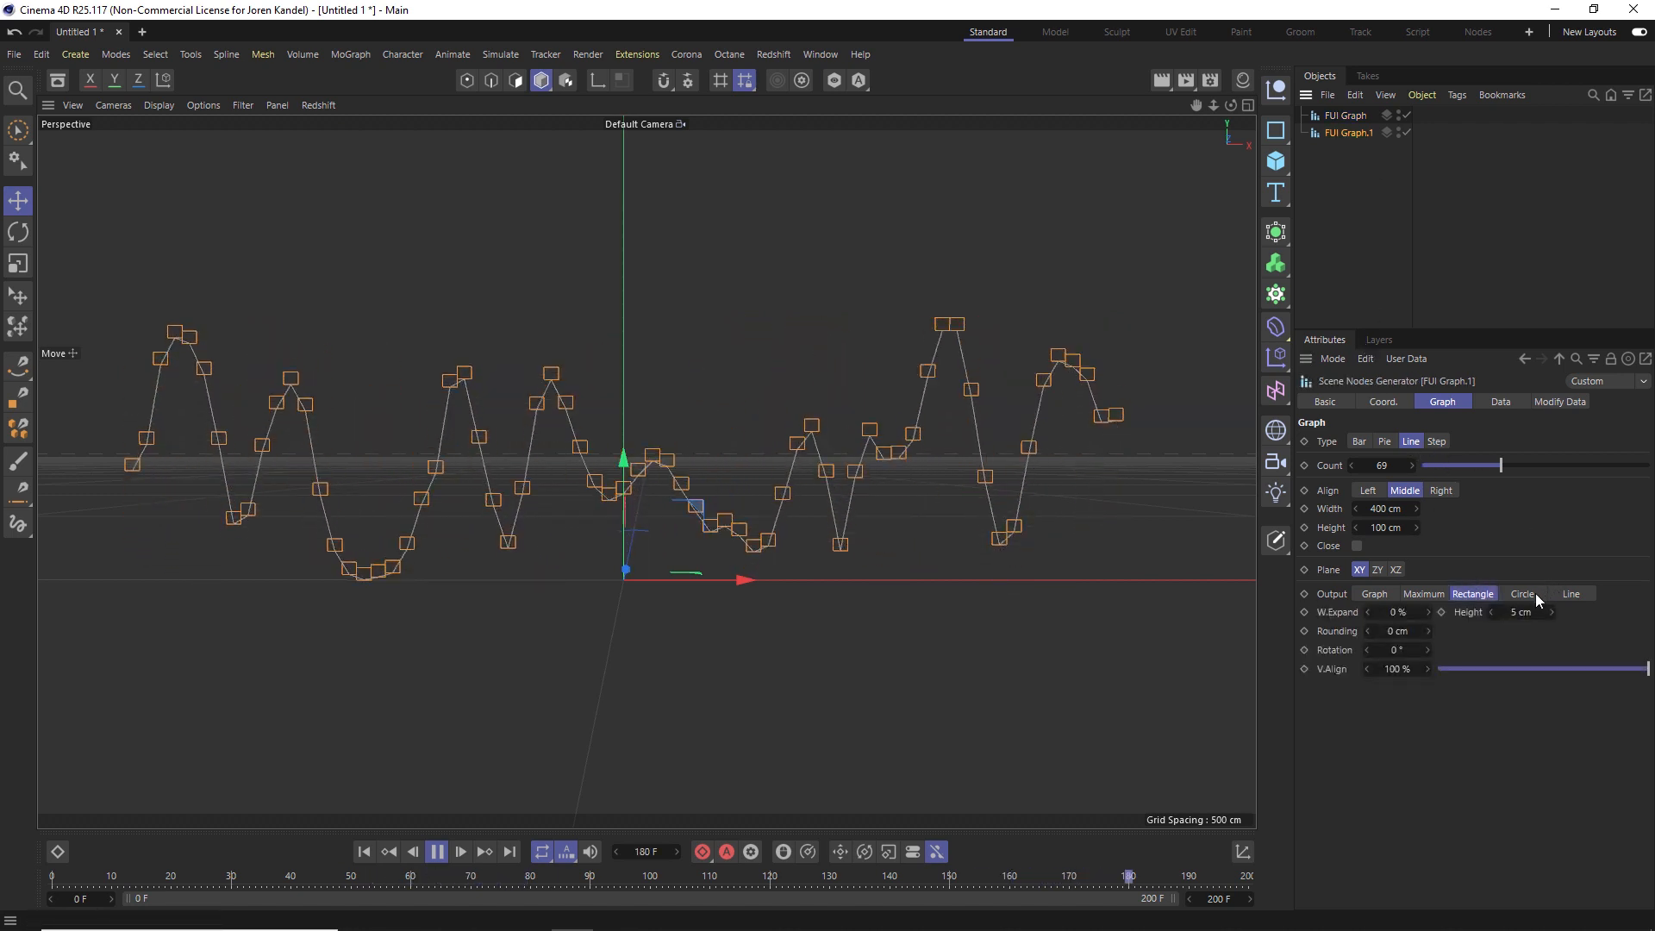
click(1522, 593)
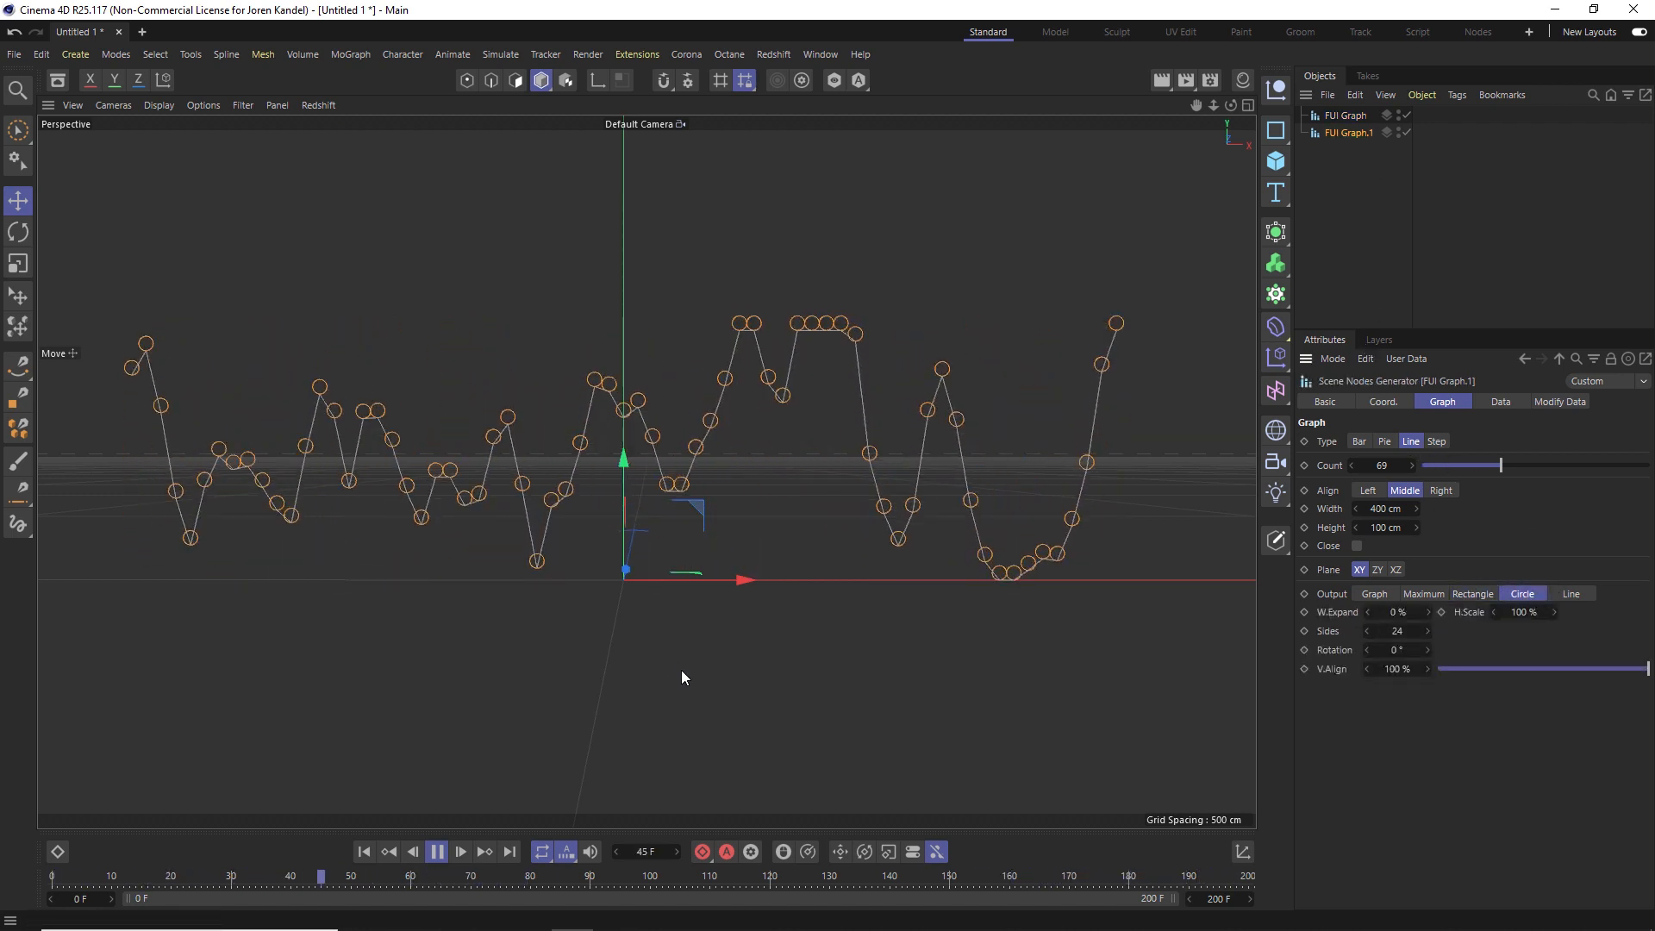